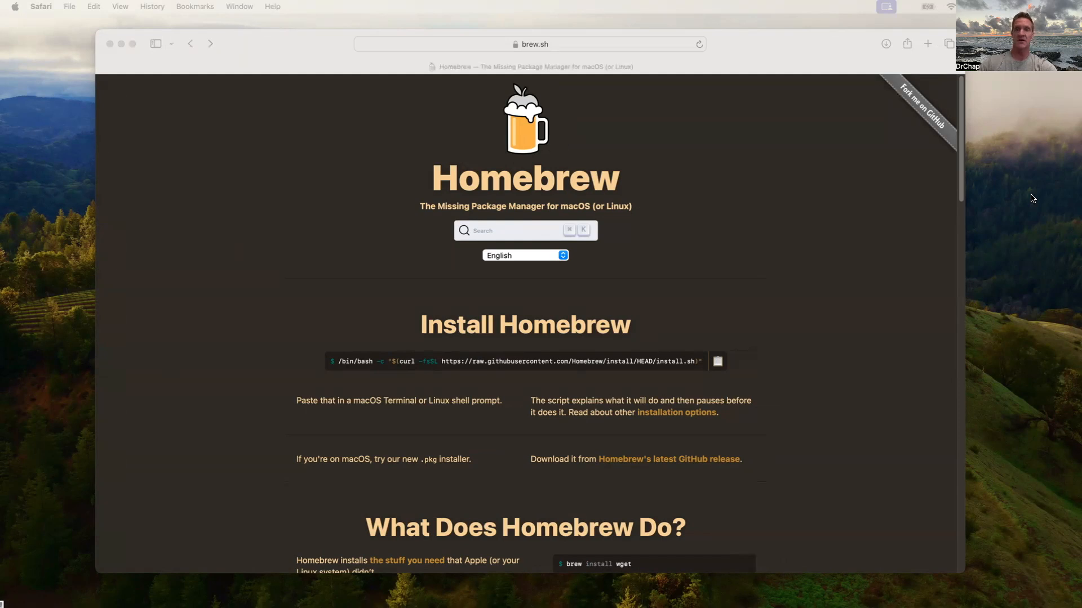
mouse_move(993, 223)
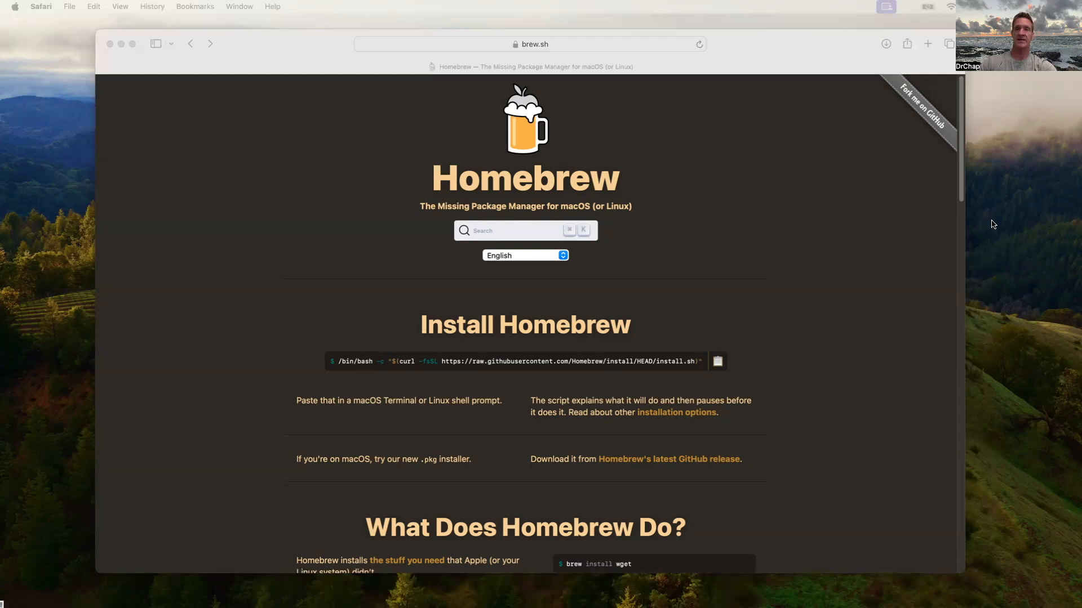
mouse_move(672, 152)
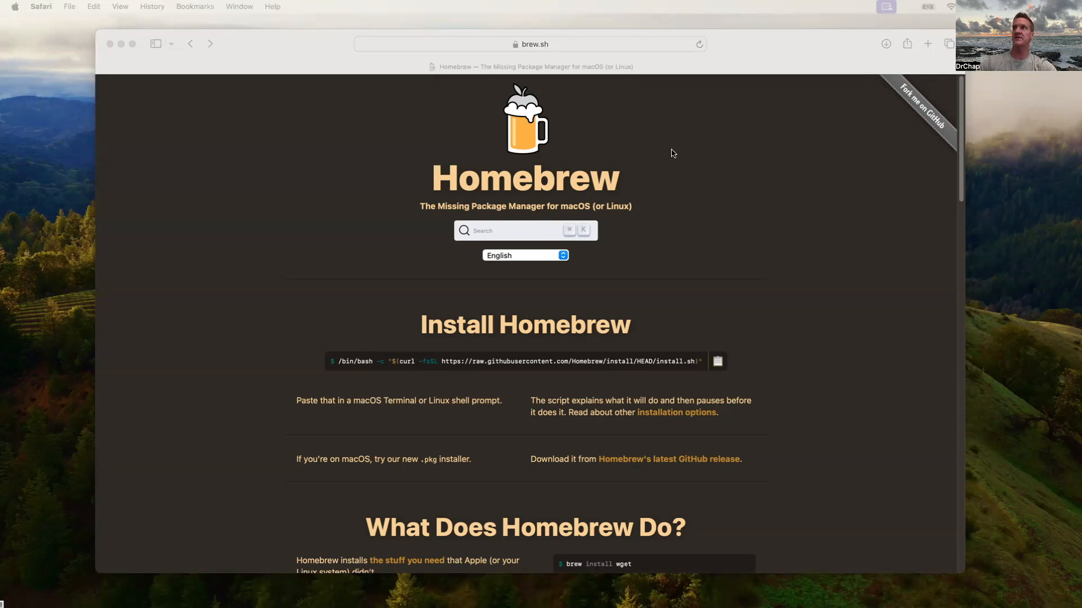
mouse_move(1045, 360)
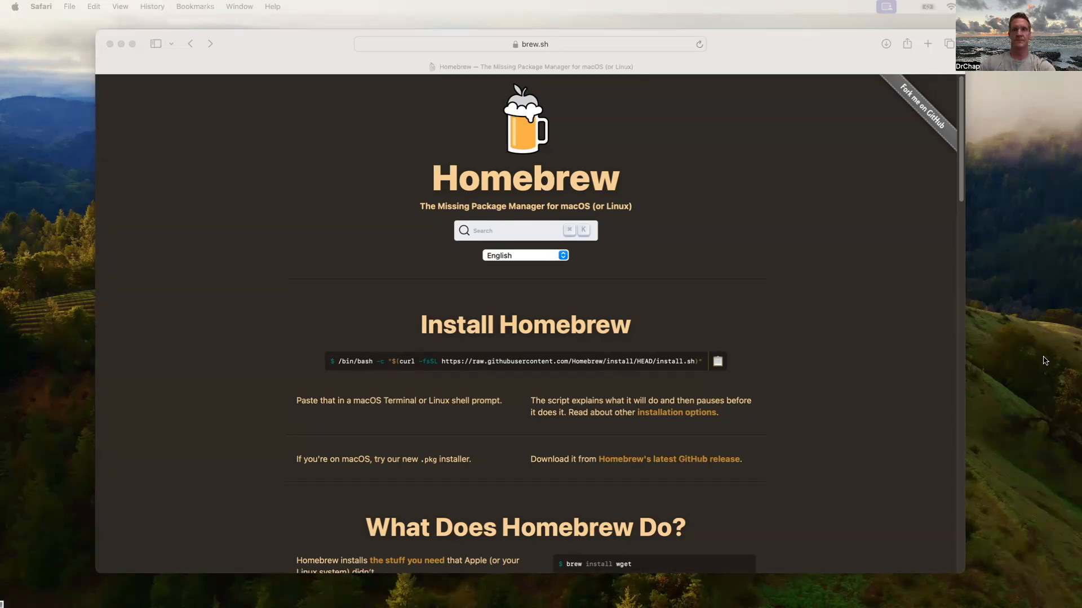
mouse_move(1005, 374)
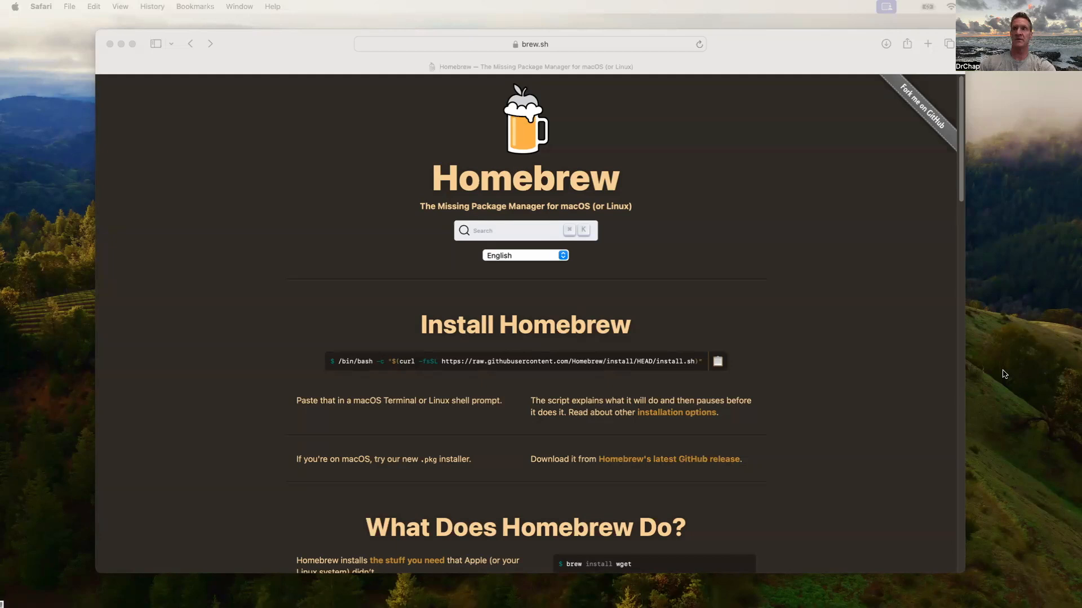
mouse_move(694, 367)
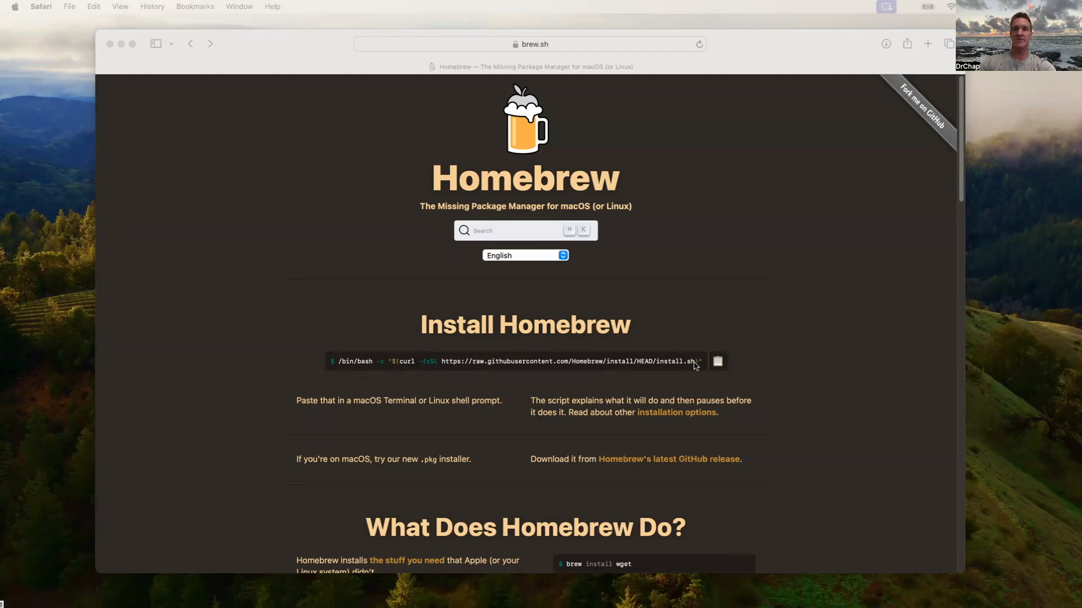
mouse_move(412, 465)
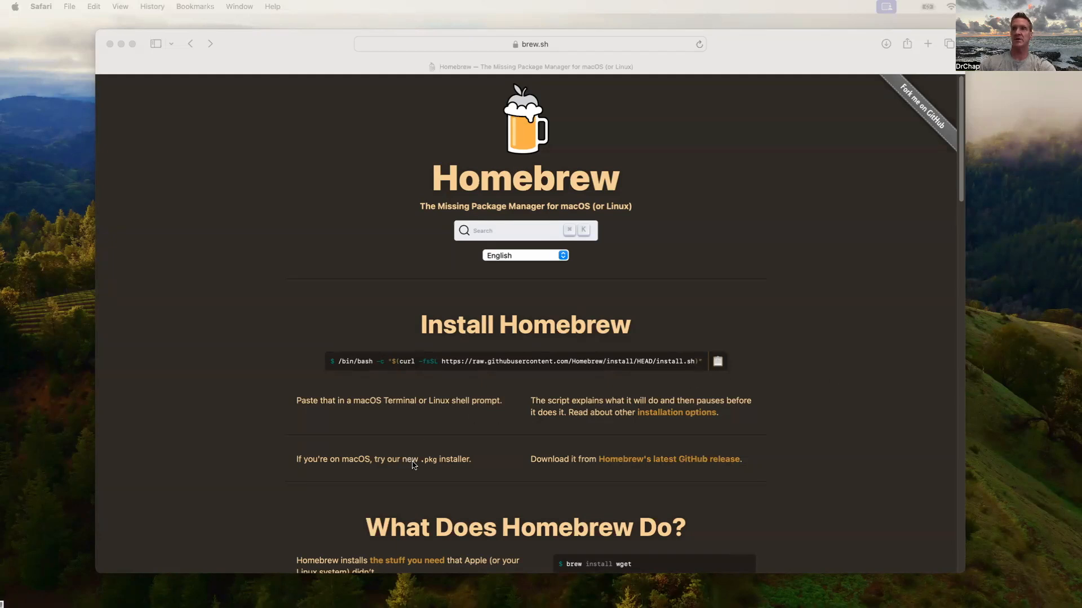
mouse_move(400, 468)
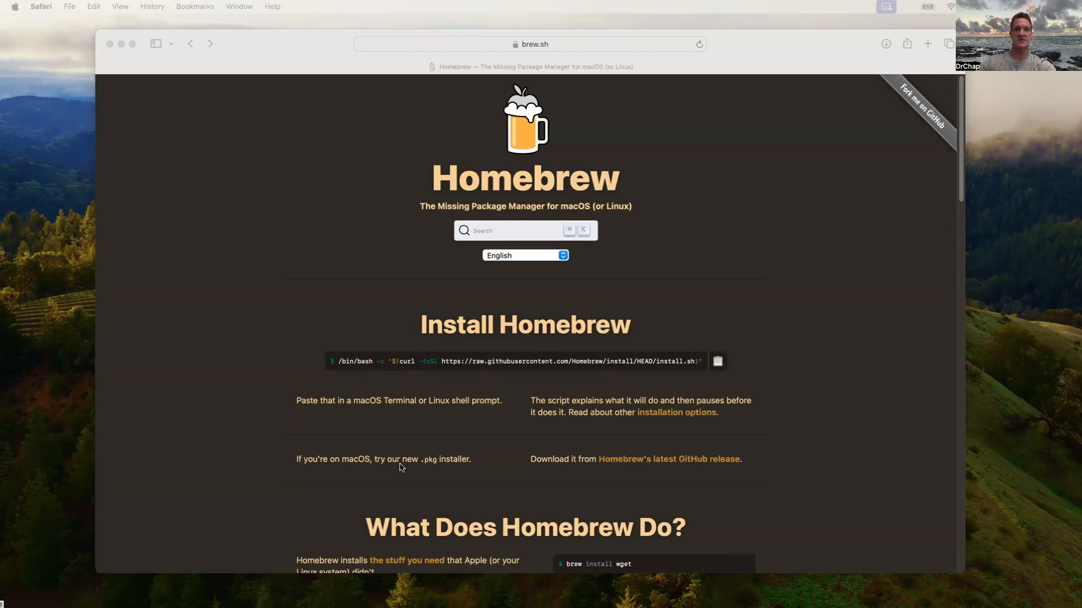
mouse_move(661, 463)
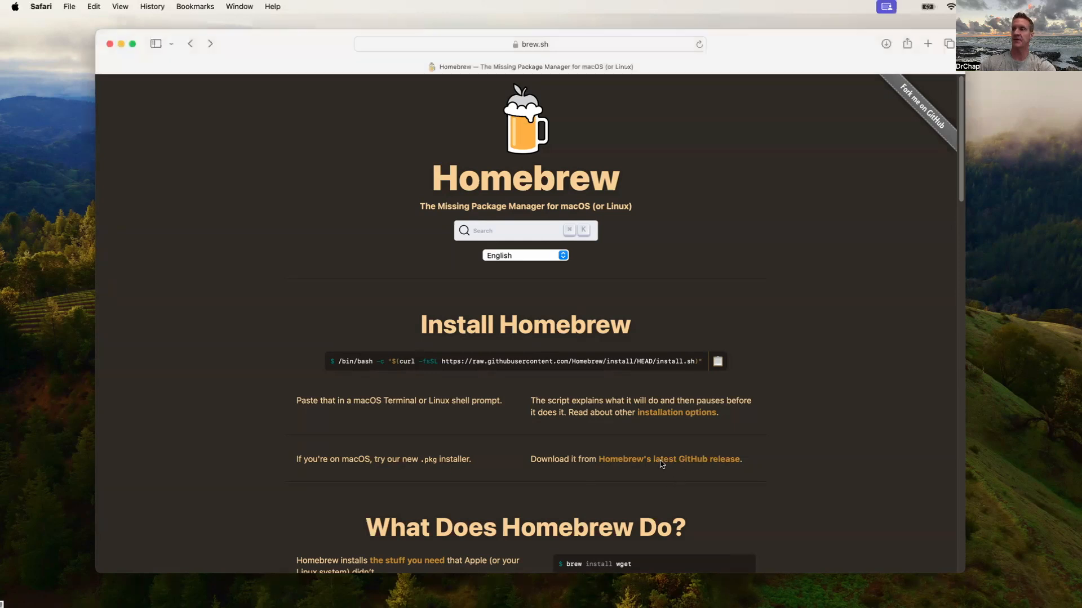
mouse_move(669, 459)
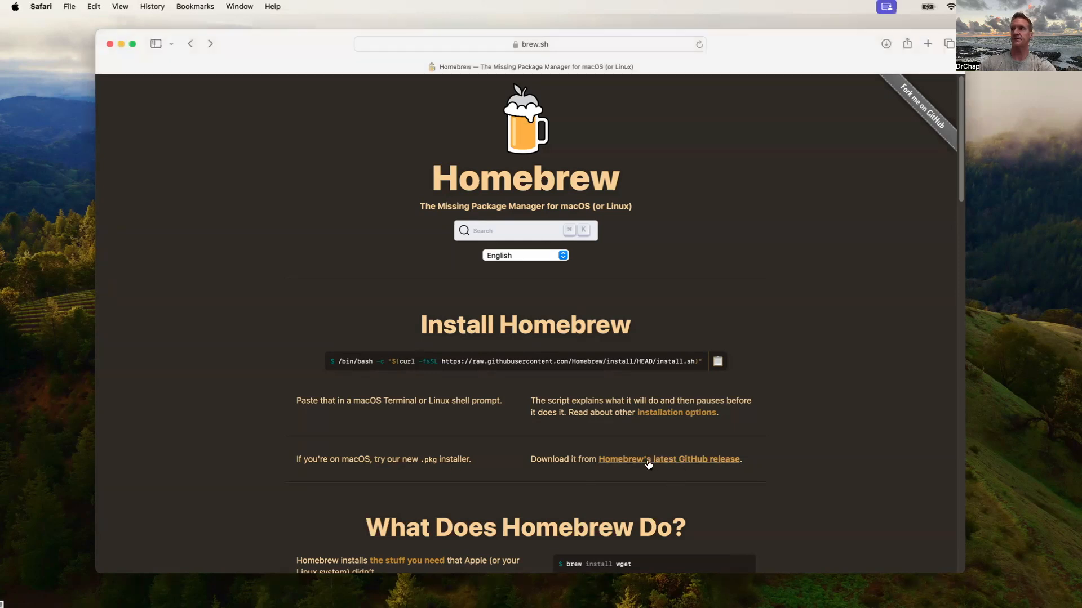
Step: Download Homebrew-4.4.27.pkg from the latest GitHub release's Assets, allowing github.com downloads
click(668, 459)
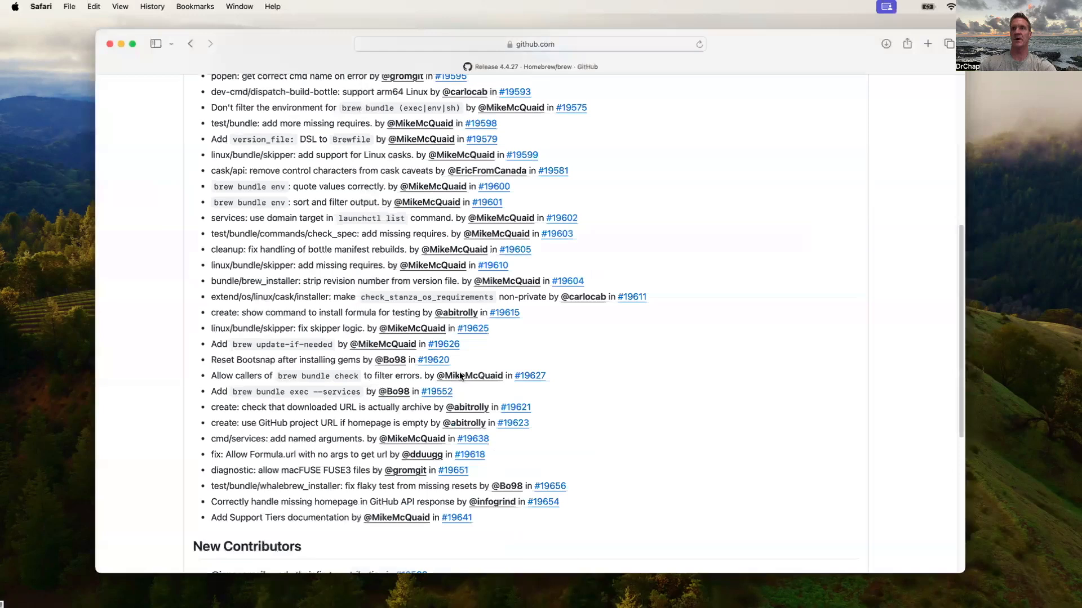
scroll(down, 3)
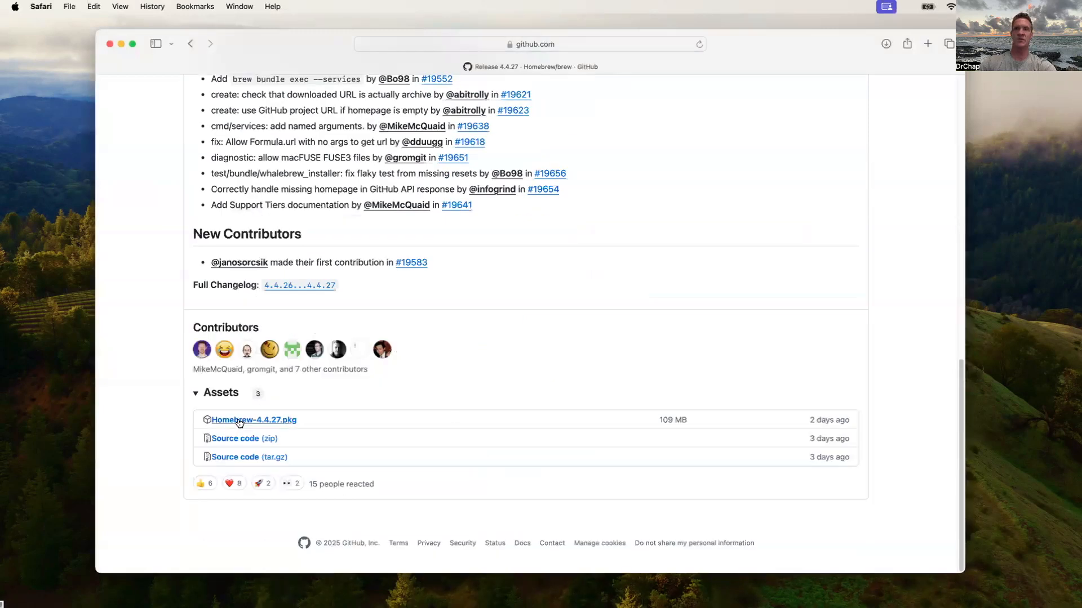
click(253, 419)
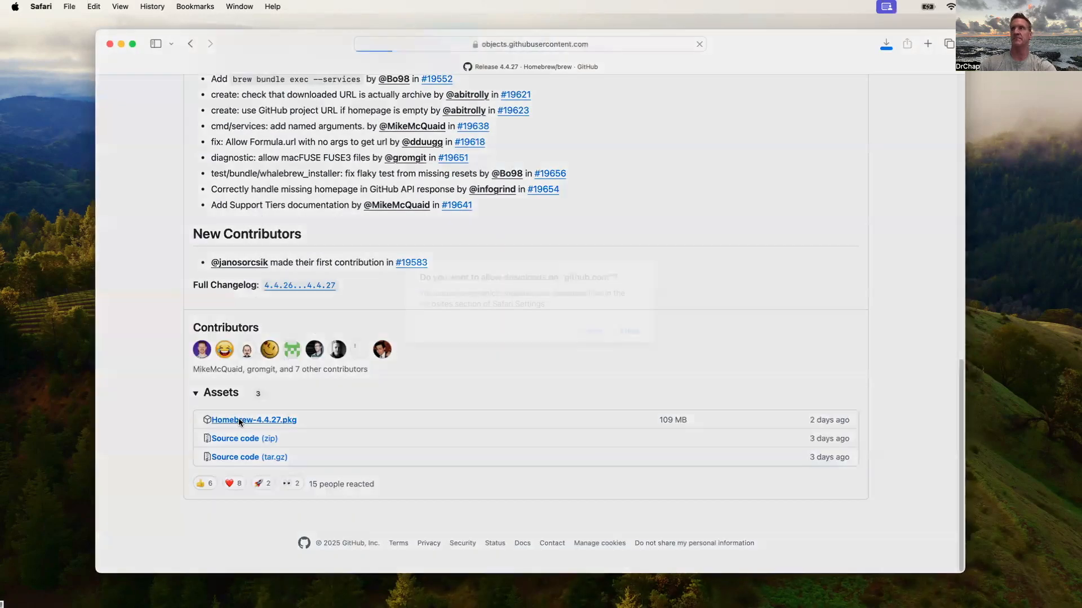
click(253, 419)
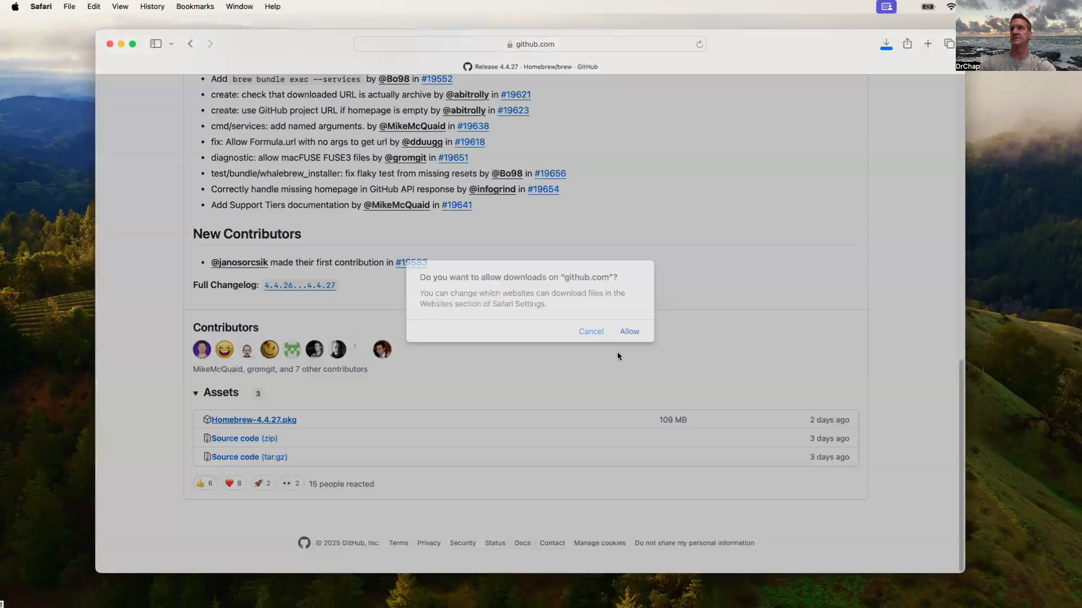
click(628, 332)
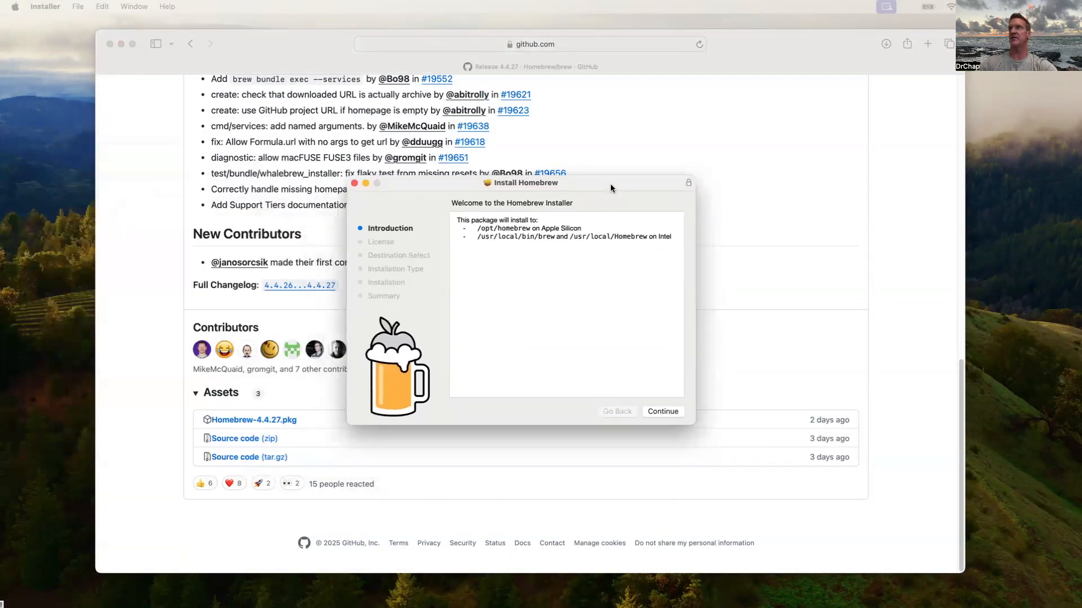
mouse_move(611, 425)
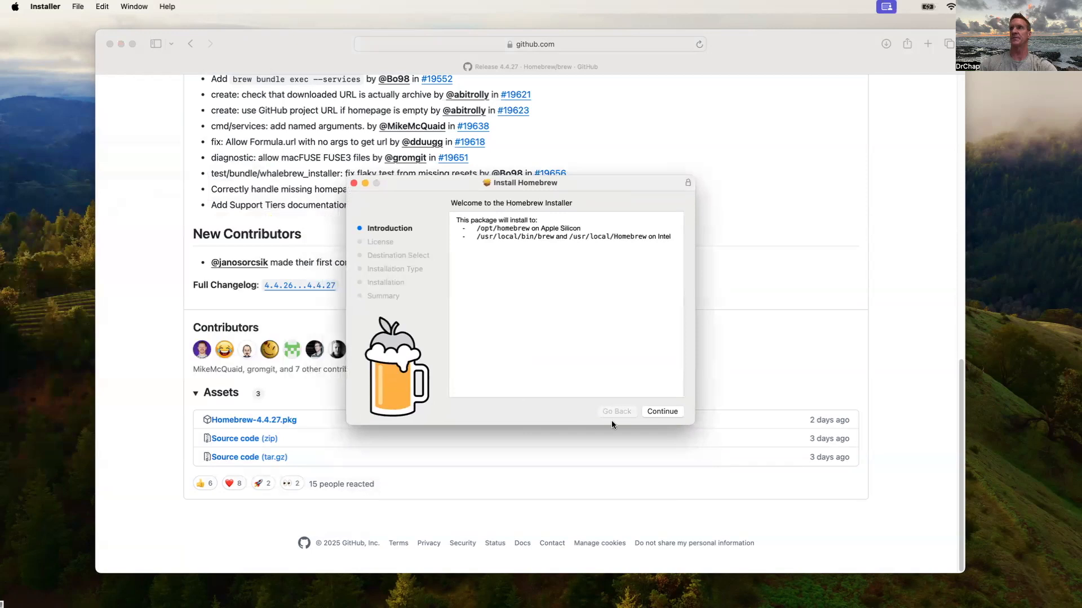
Step: Move past the introduction, agree to the BSD 2-Clause license, and install on Macintosh HD
click(661, 411)
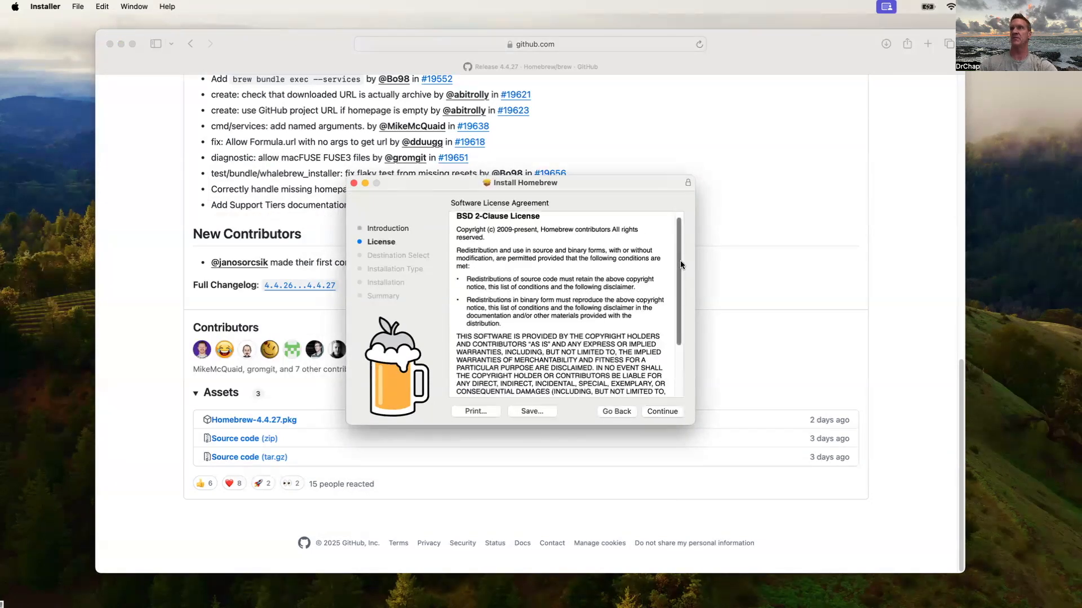
scroll(down, 3)
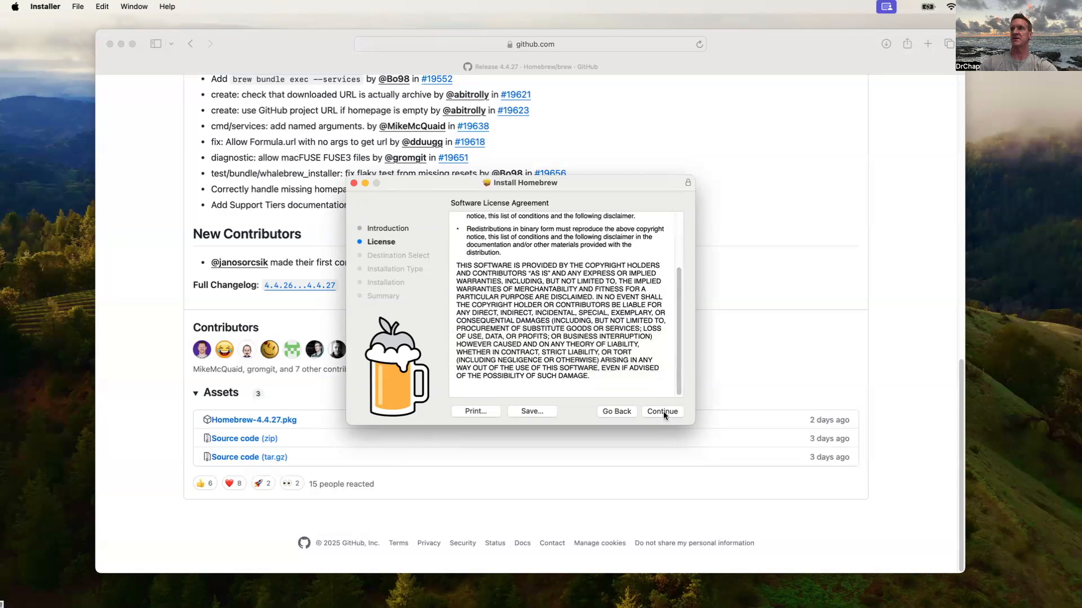
click(660, 412)
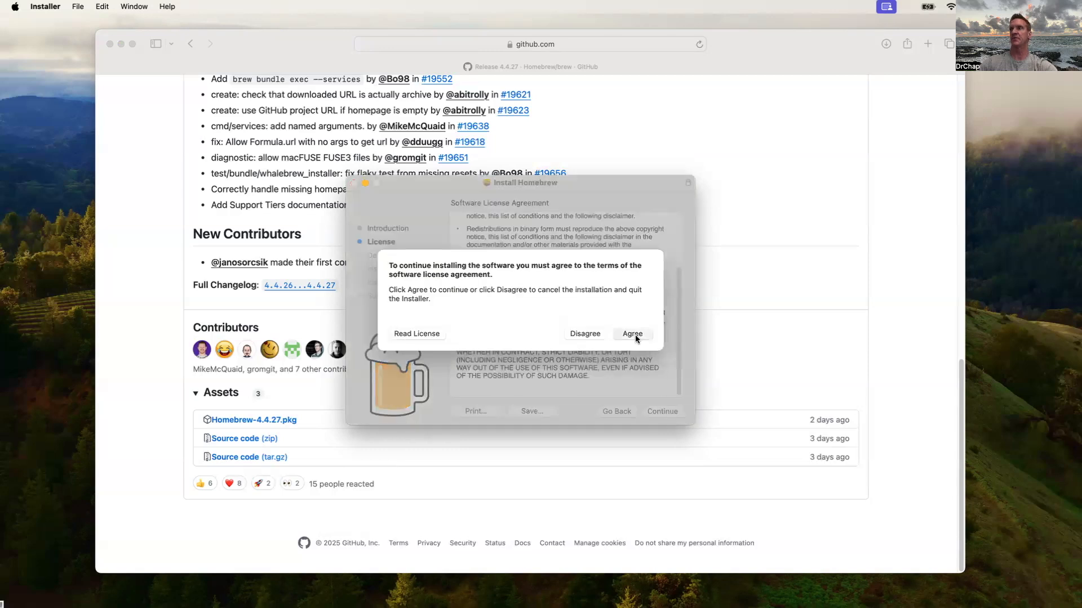
click(632, 334)
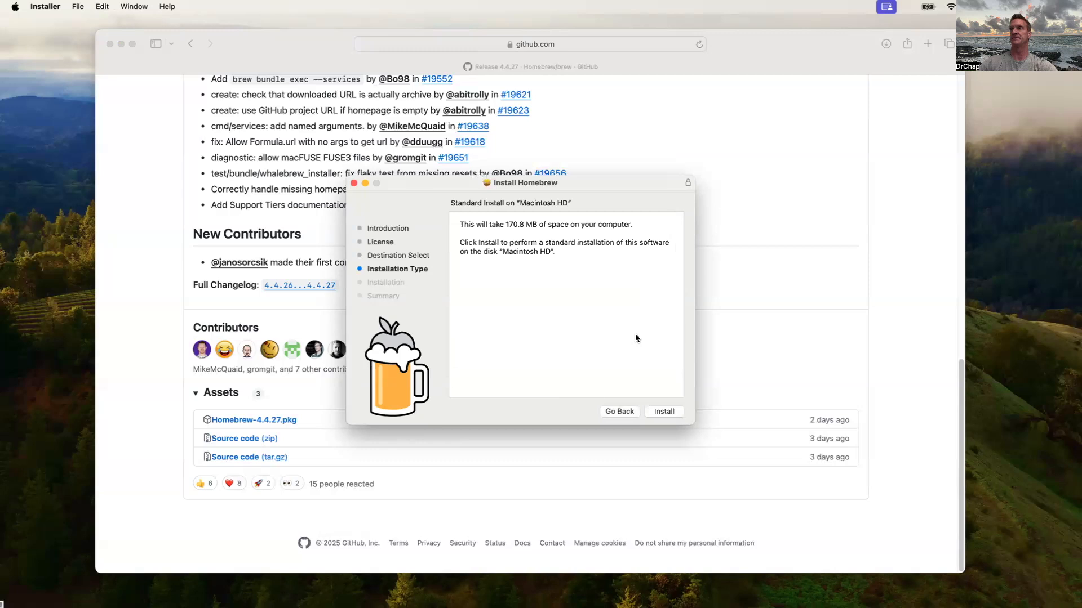
click(662, 411)
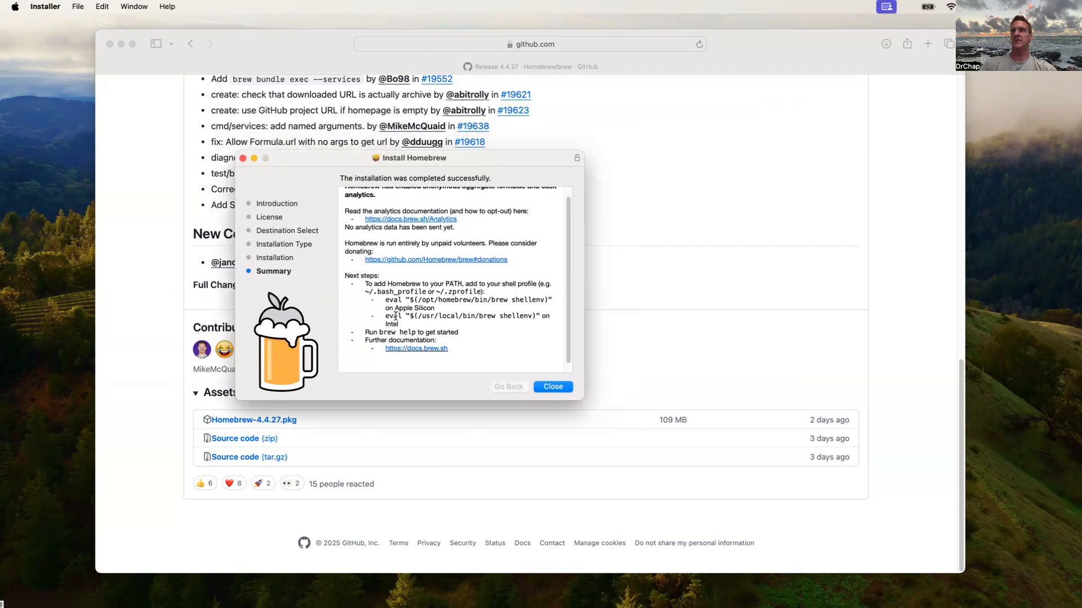
mouse_move(421, 286)
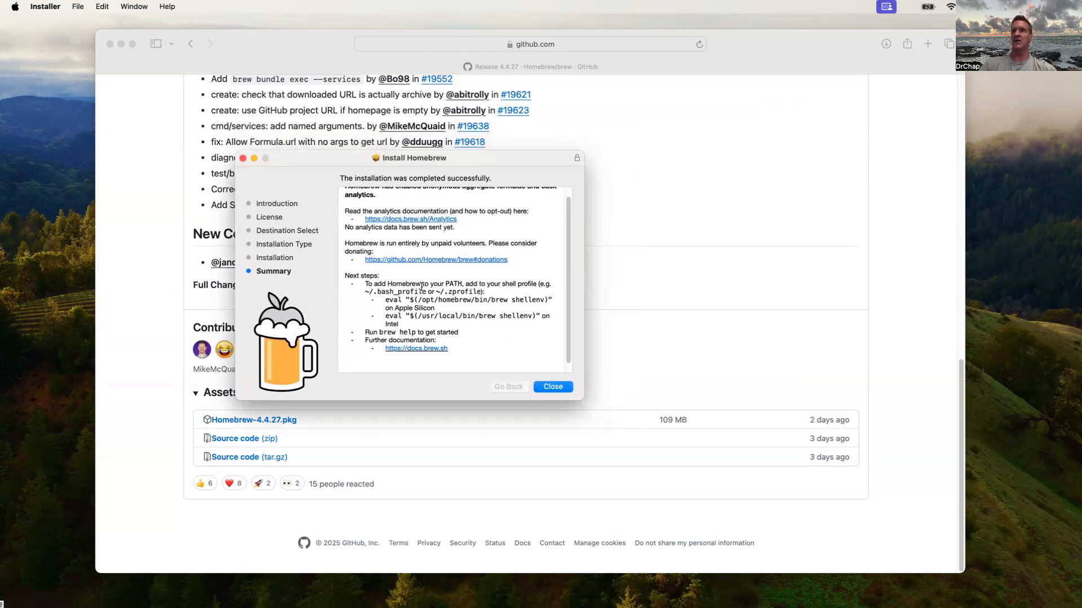
mouse_move(492, 331)
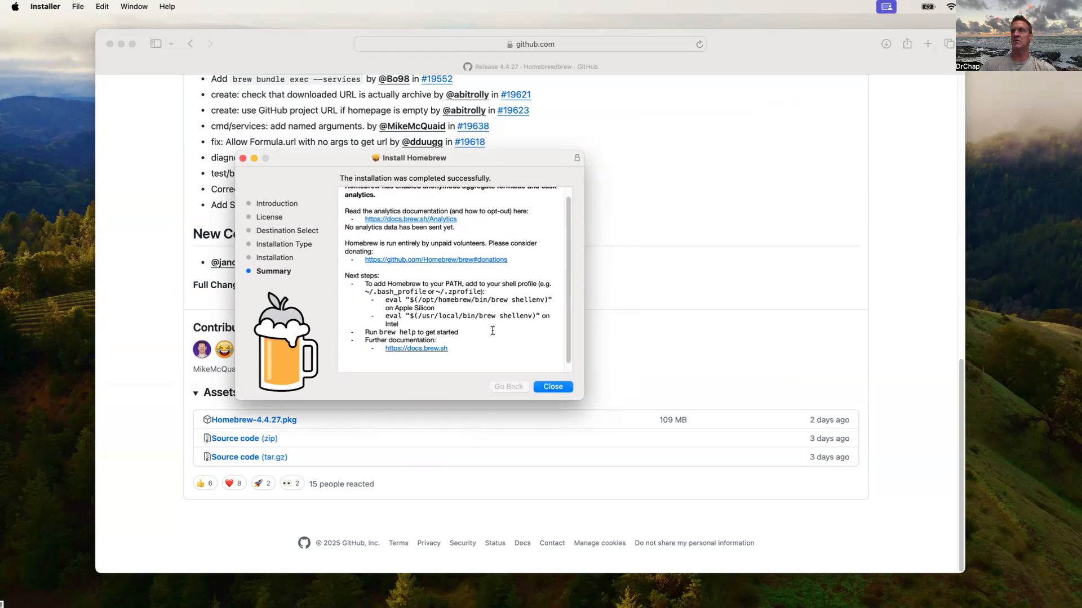
mouse_move(473, 327)
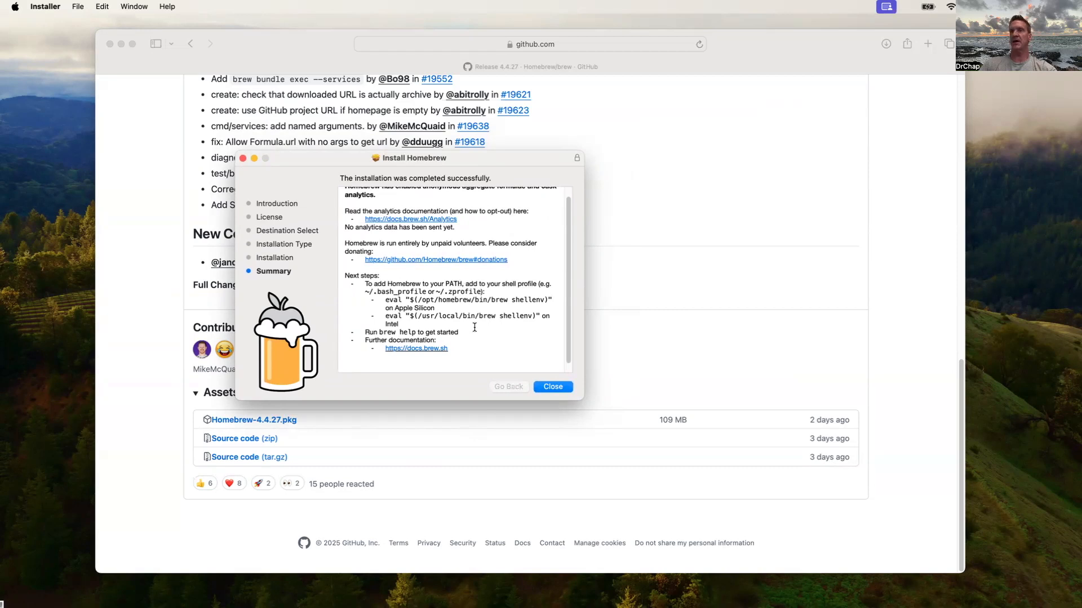
mouse_move(414, 308)
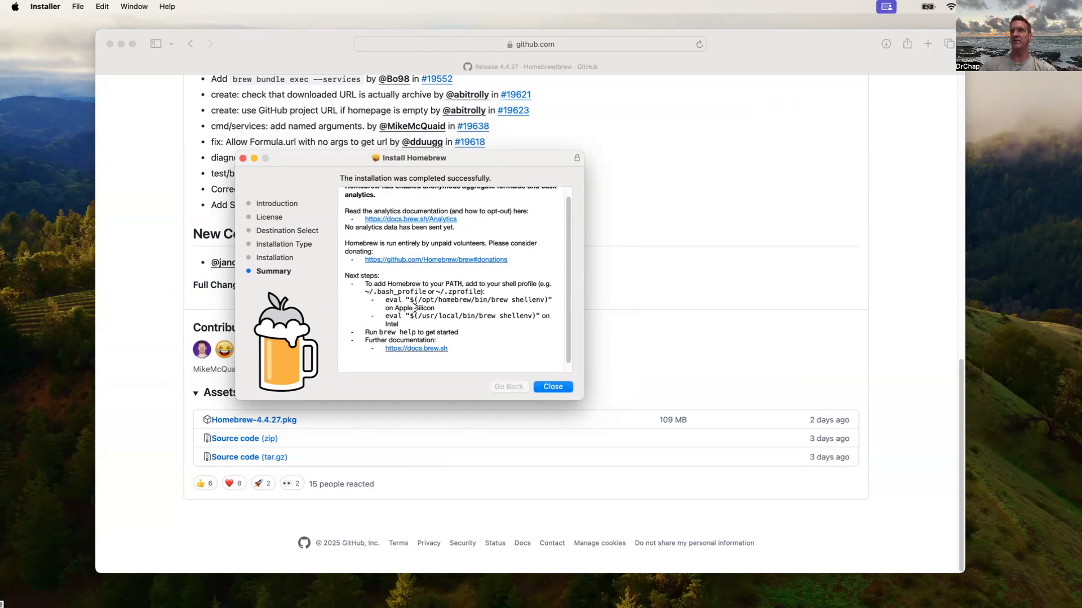
mouse_move(376, 291)
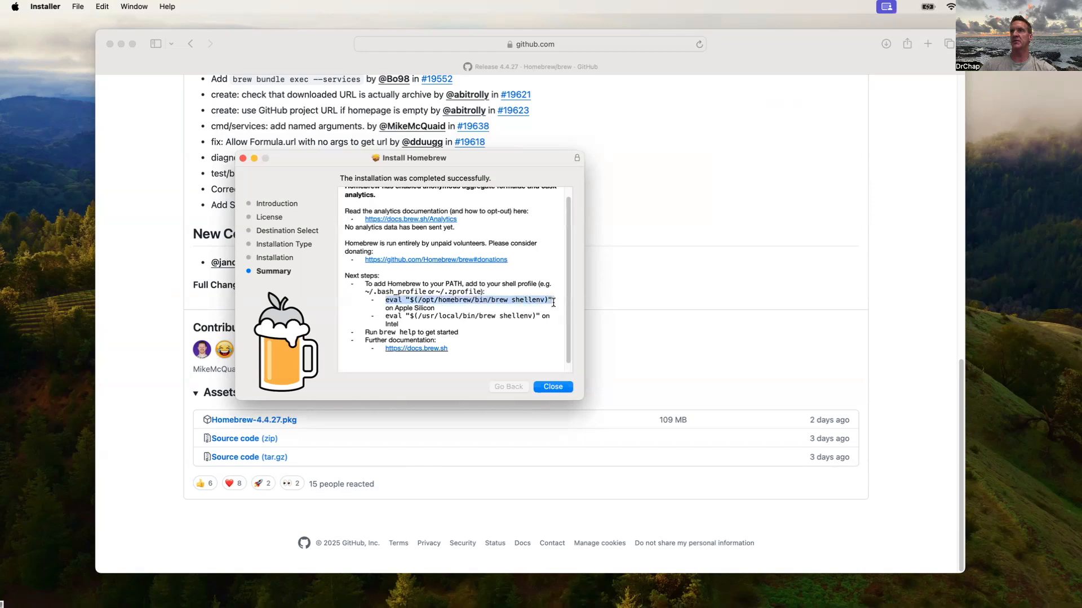
Step: Bring up the copy options for the eval "$(/opt/homebrew/bin/brew shellenv)" line
right_click(469, 299)
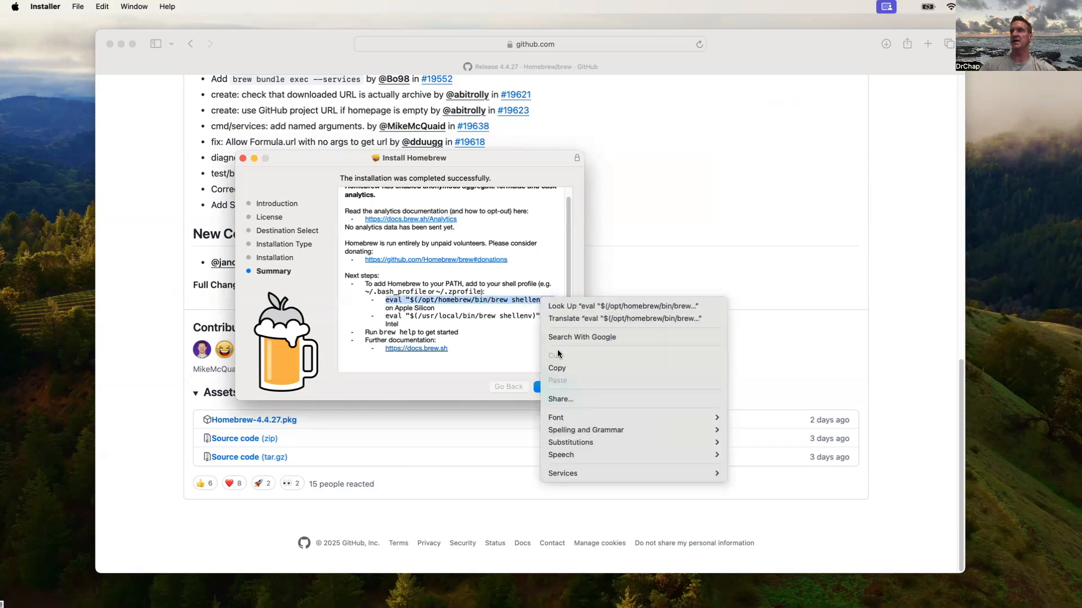
mouse_move(568, 390)
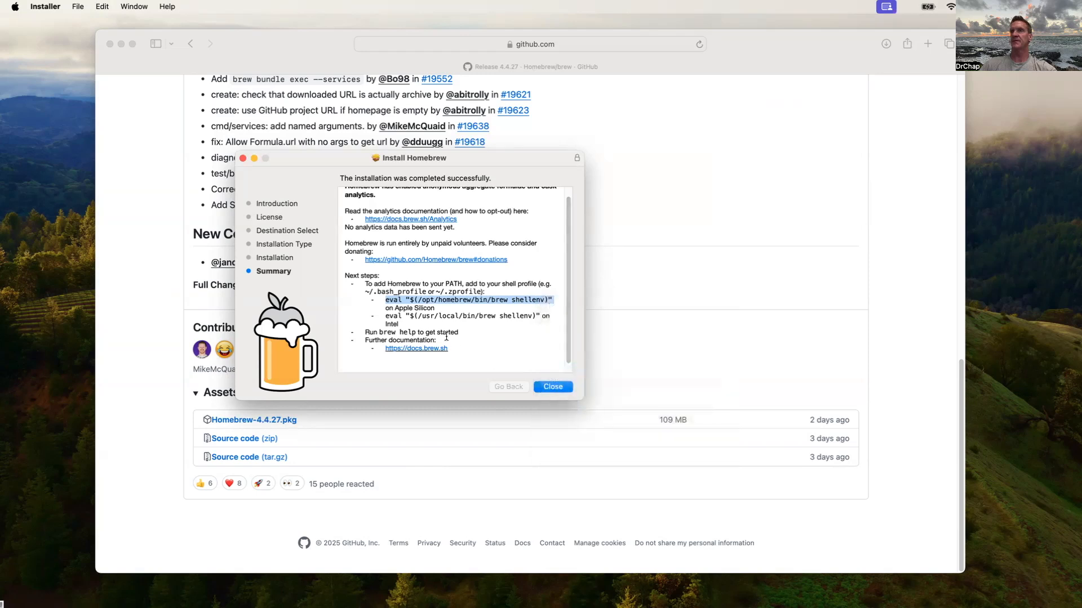
mouse_move(557, 392)
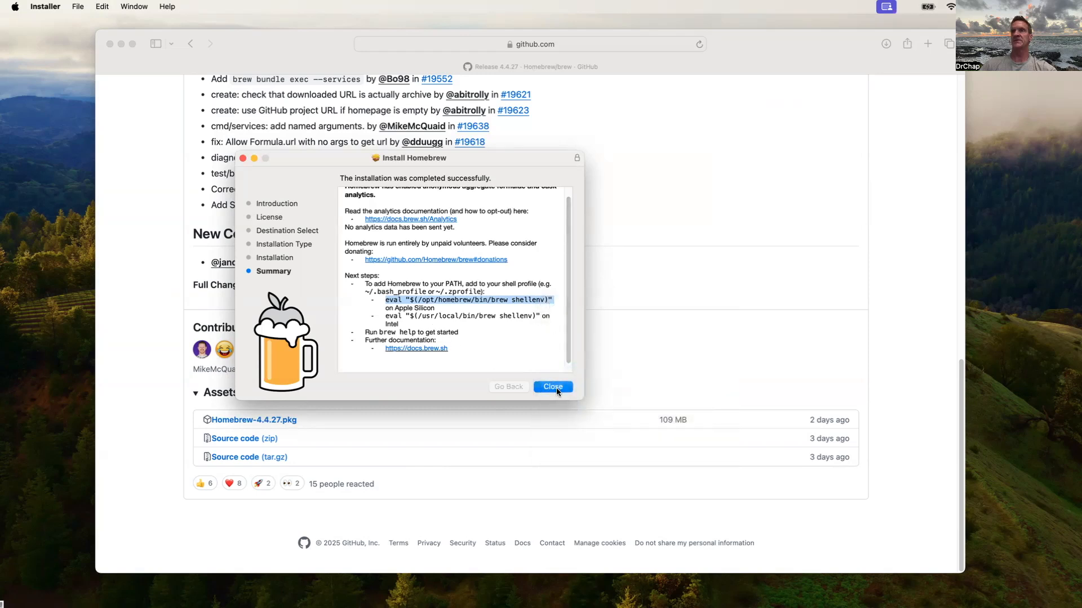
Step: Close the installer summary, answer the installer-file prompt, and close the Safari release window
click(552, 387)
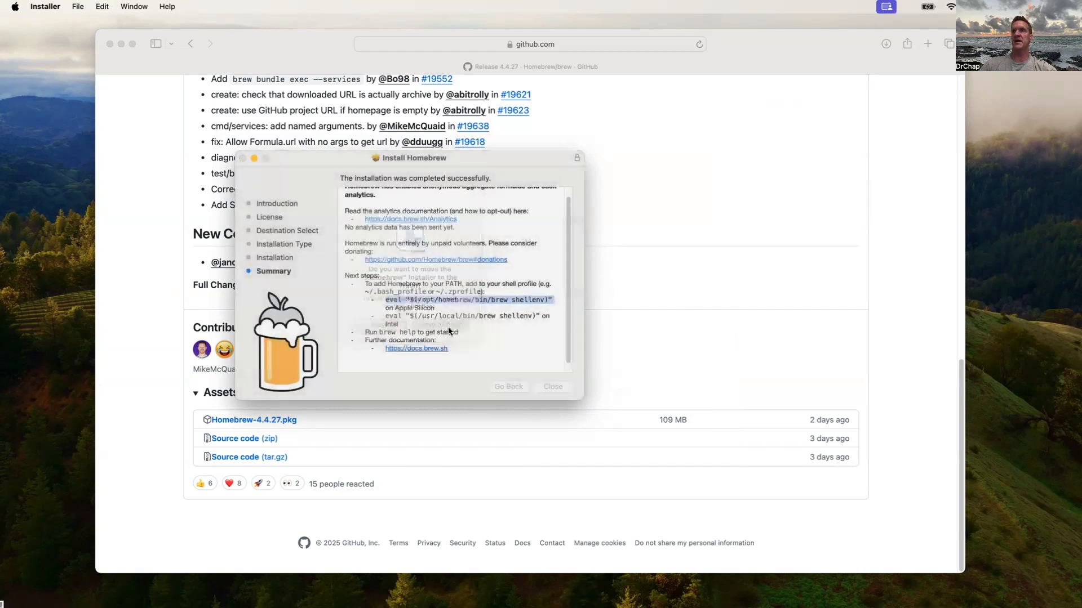
click(552, 386)
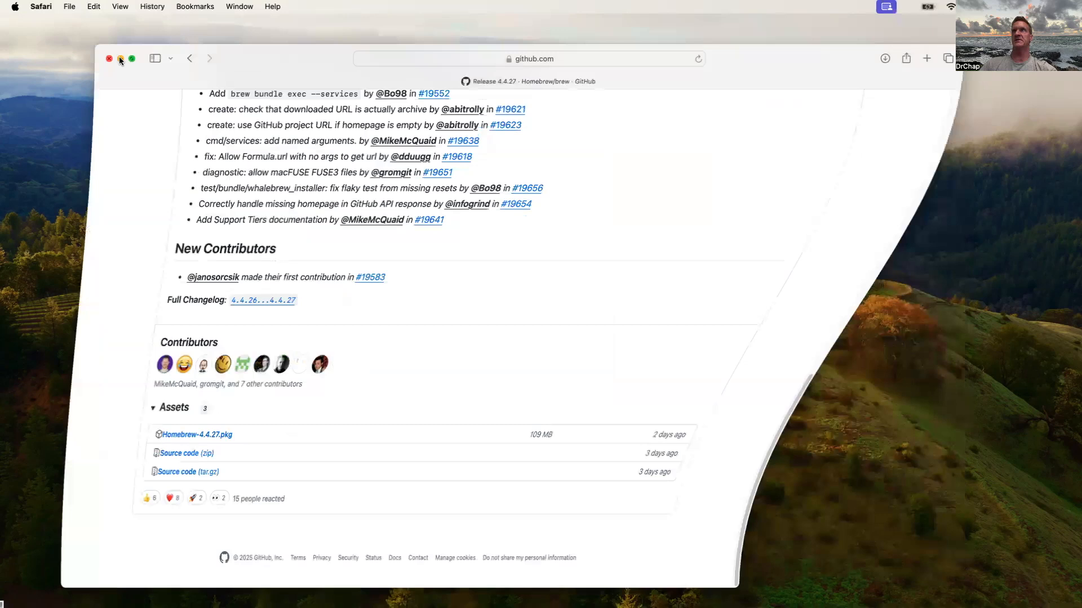
click(108, 58)
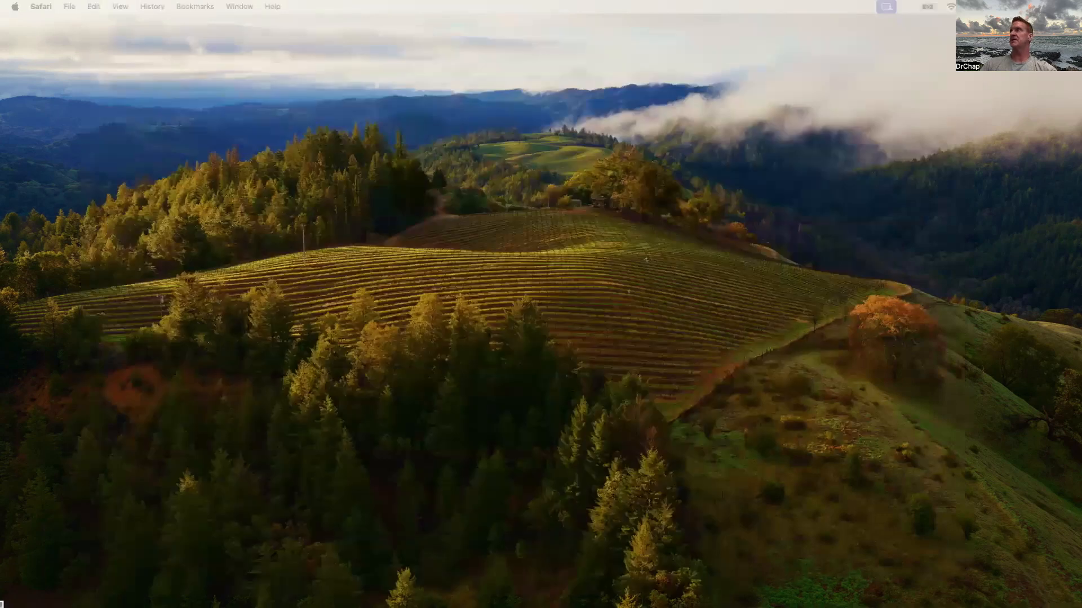
Step: Launch Terminal from Spotlight and enter eval "$(/opt/homebrew/bin/brew shellenv)" at the prompt
text(text)
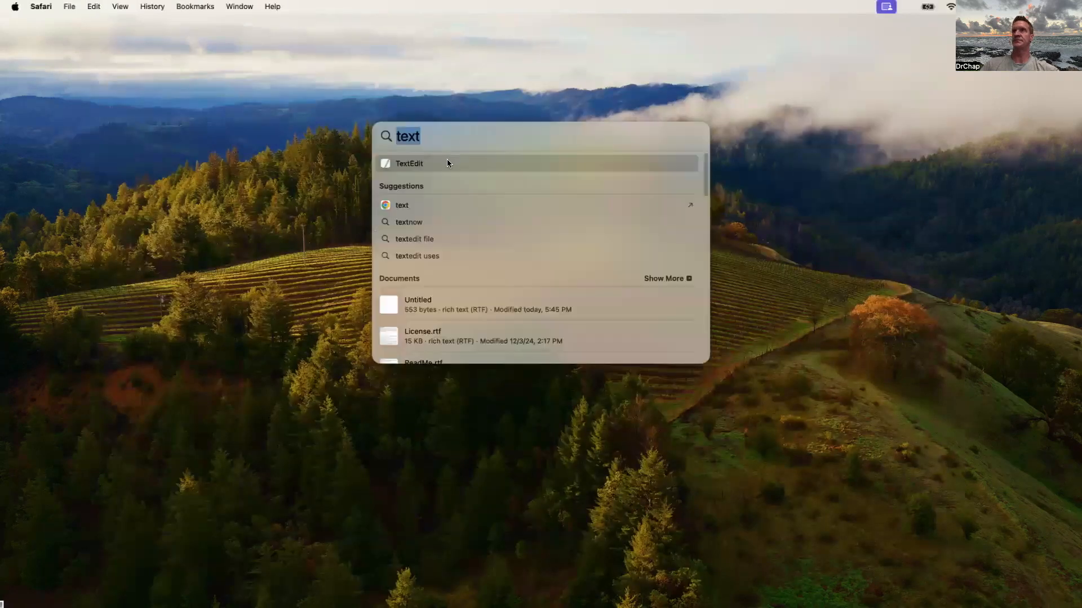
text(Edit)
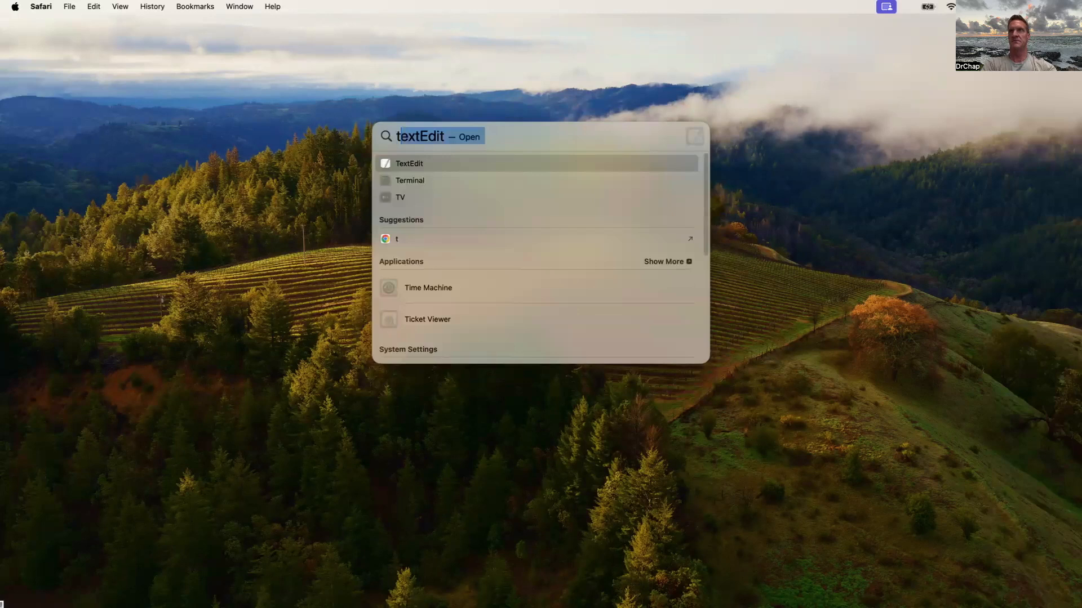
click(409, 181)
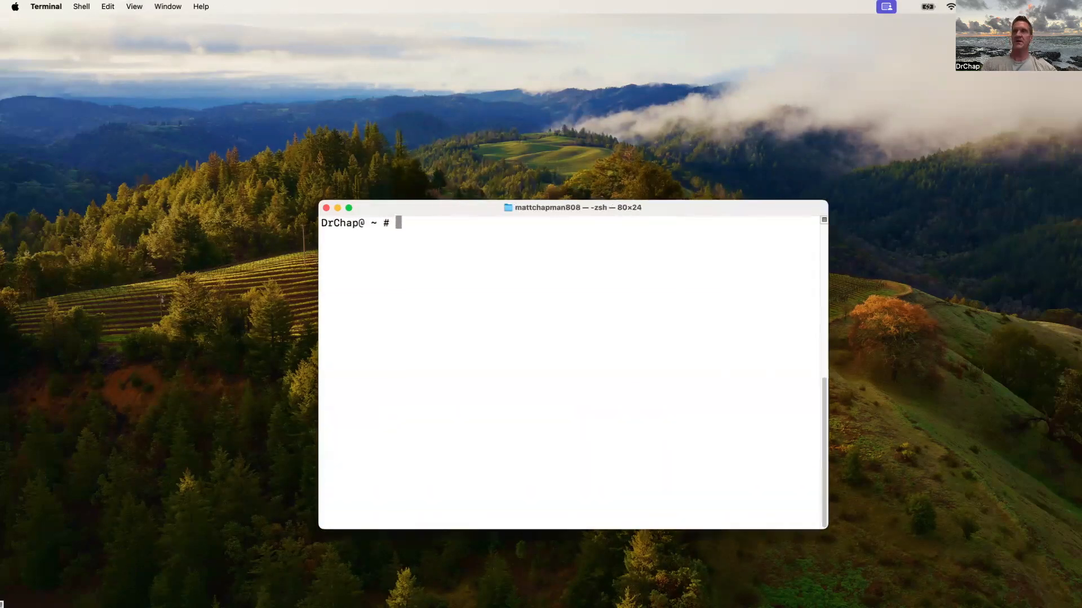
text(eval "$(/opt/homebrew/bin/brew shellenv)")
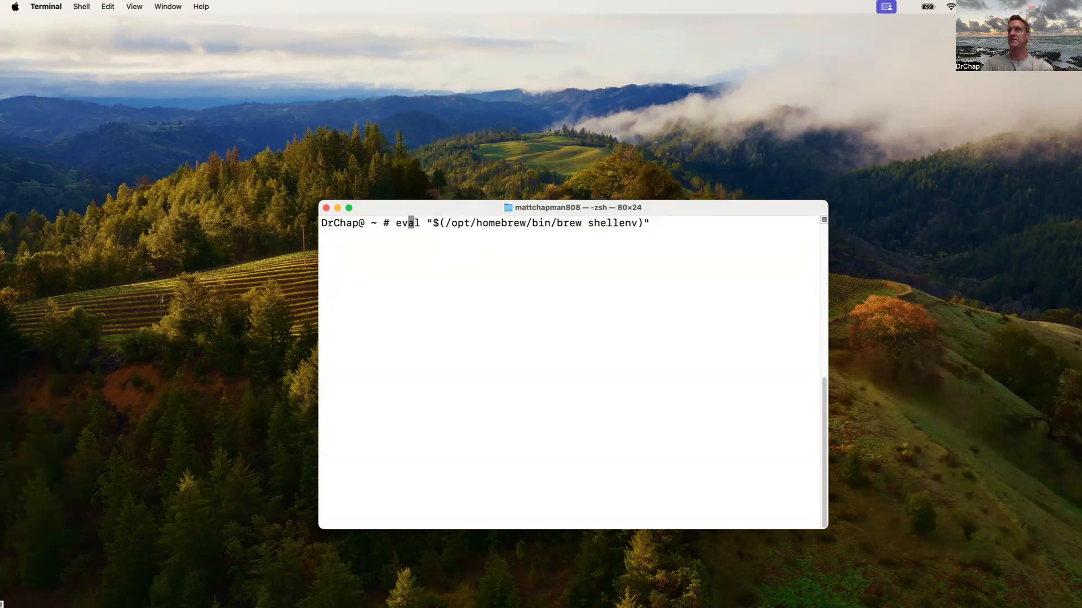
Step: Run echo 'eval "$(/opt/homebrew/bin/brew shellenv)"' >> ~/.zprofile to append the shellenv line
text(')
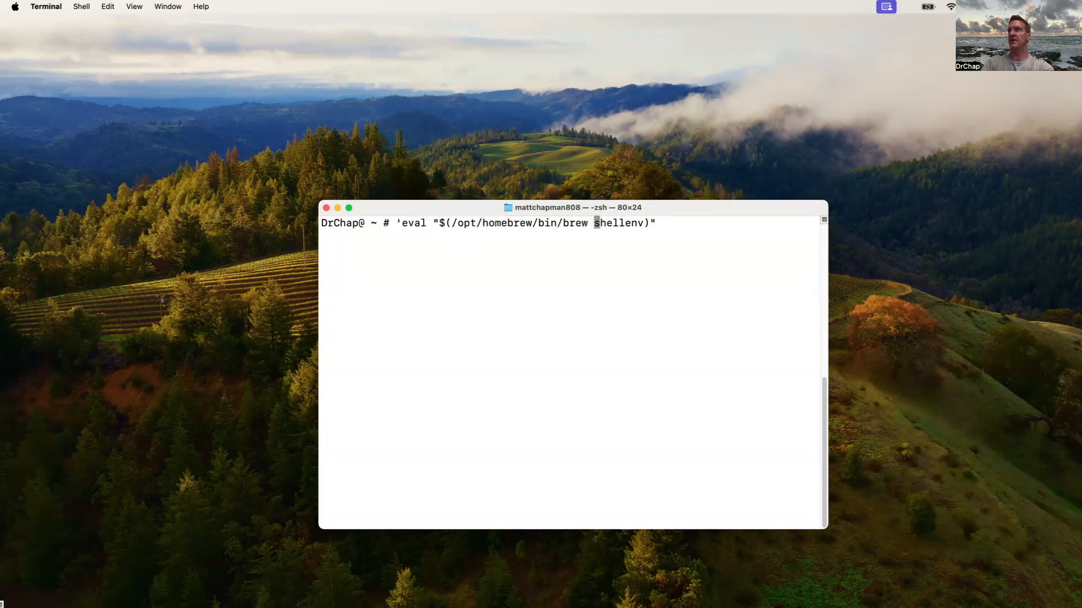
text(')
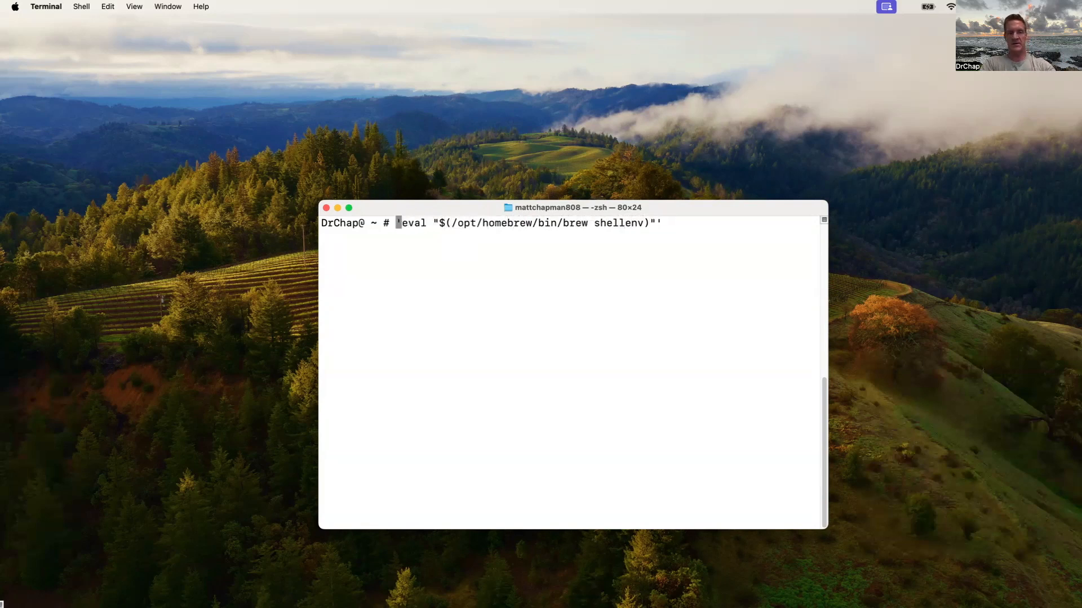
text(echo)
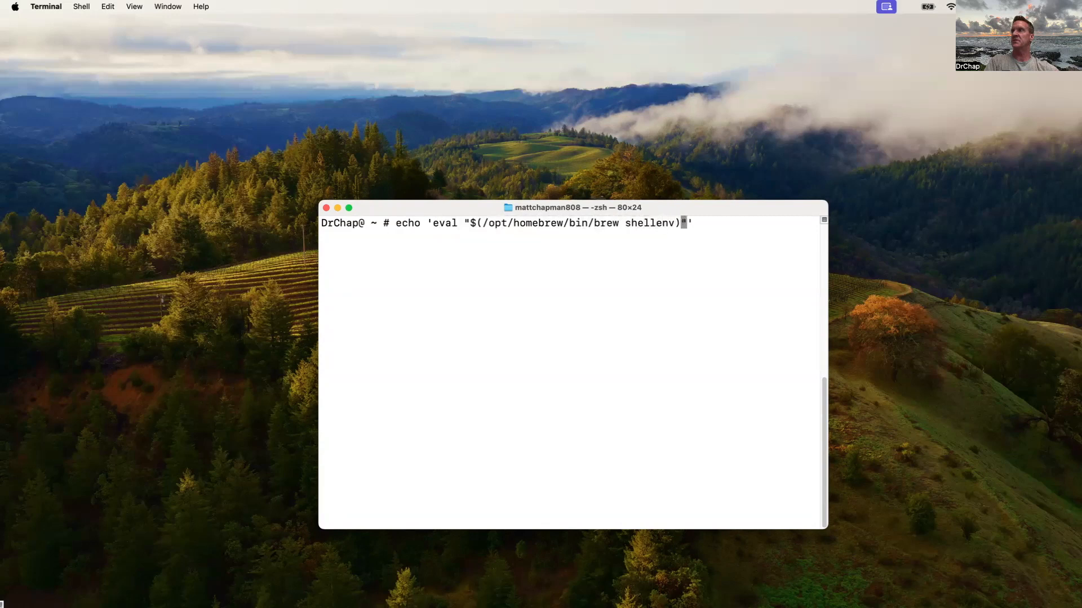
text(")
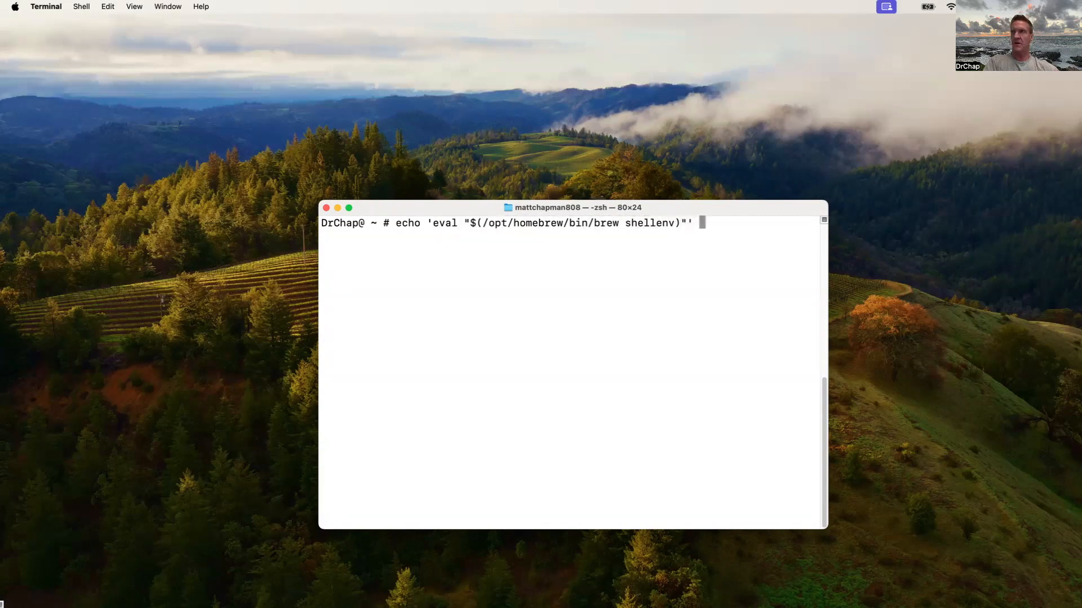
text(>>)
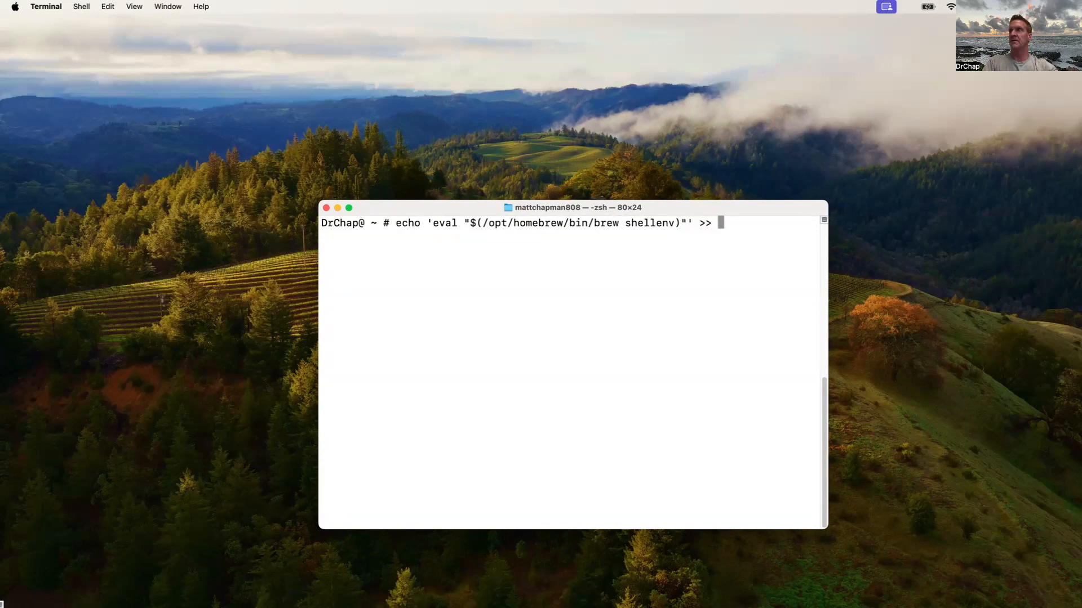
text(~/)
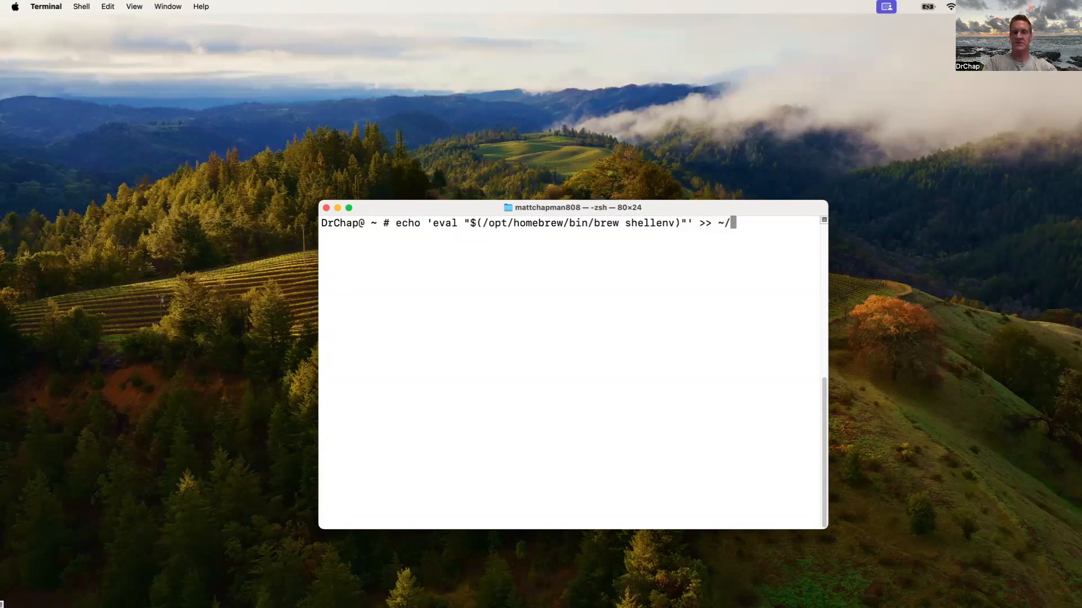
text(.zprofil)
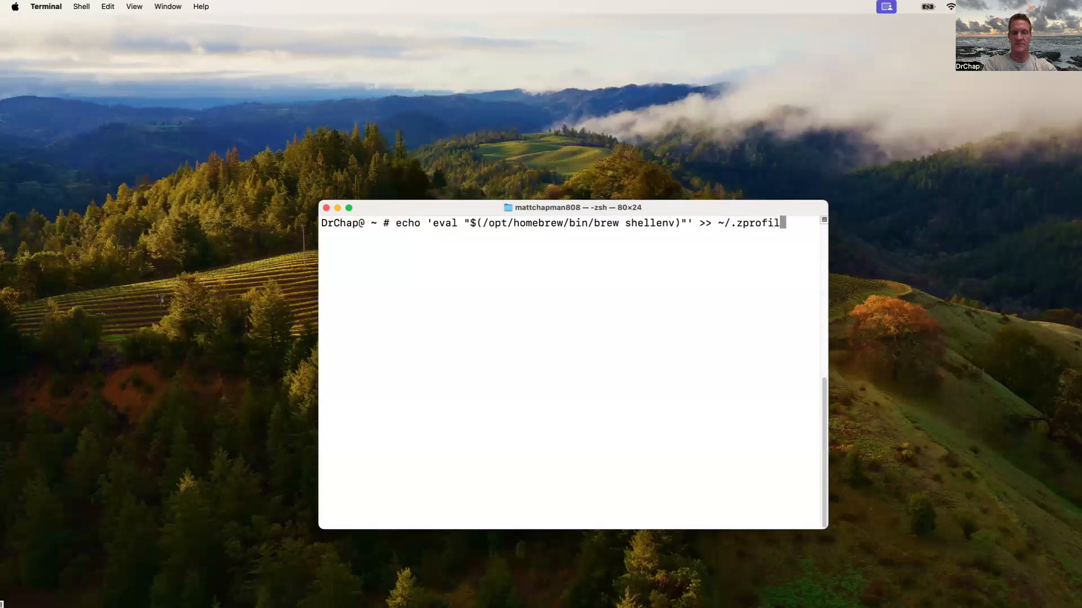
text(e)
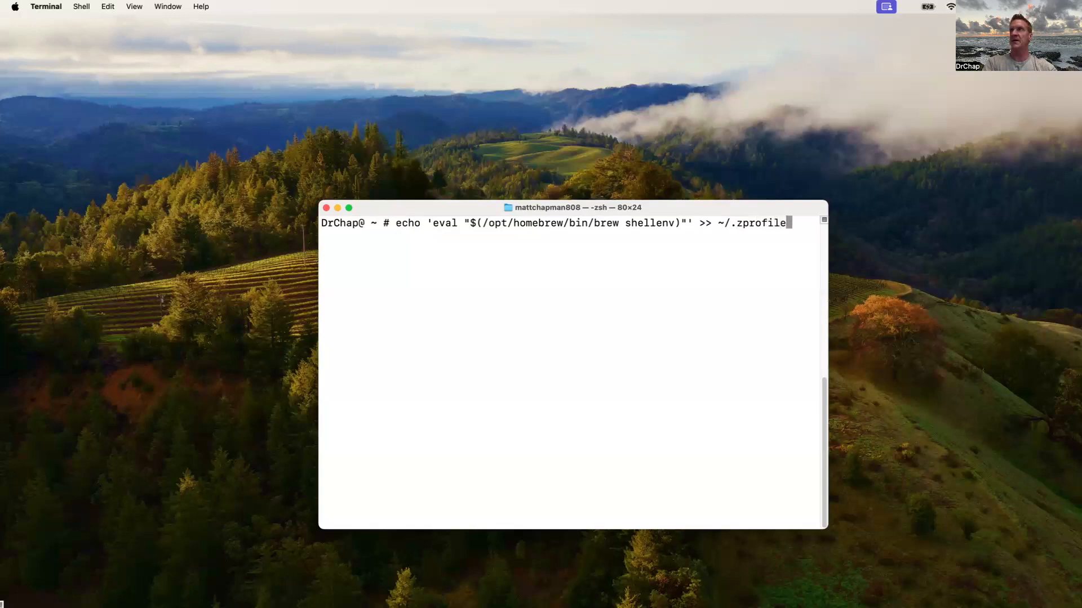
key(Return)
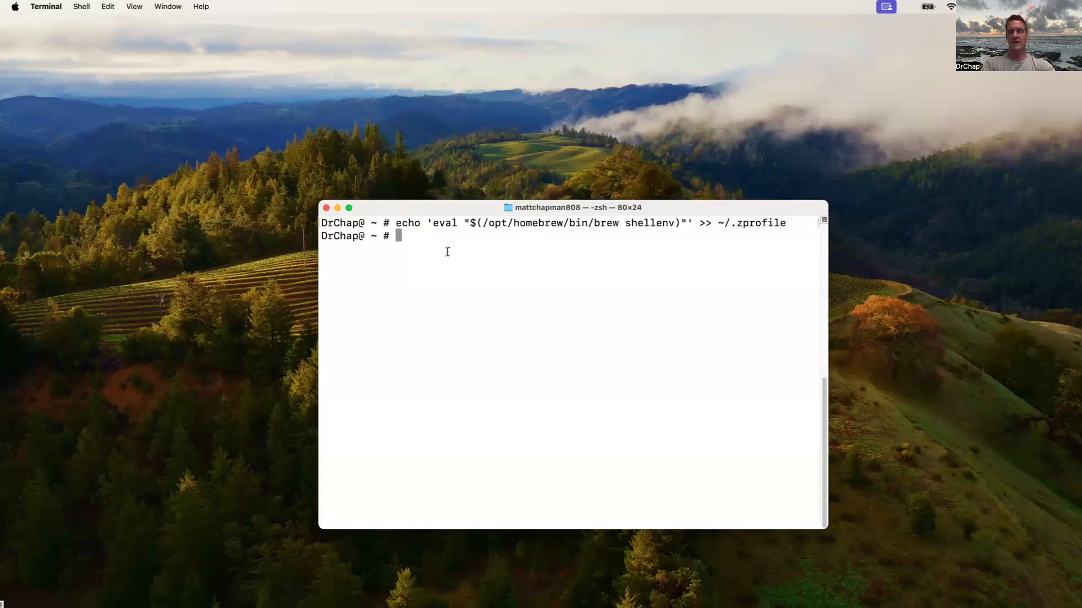
Step: Abandon the half-typed 'brew install hash' command and end the Terminal session
text(b)
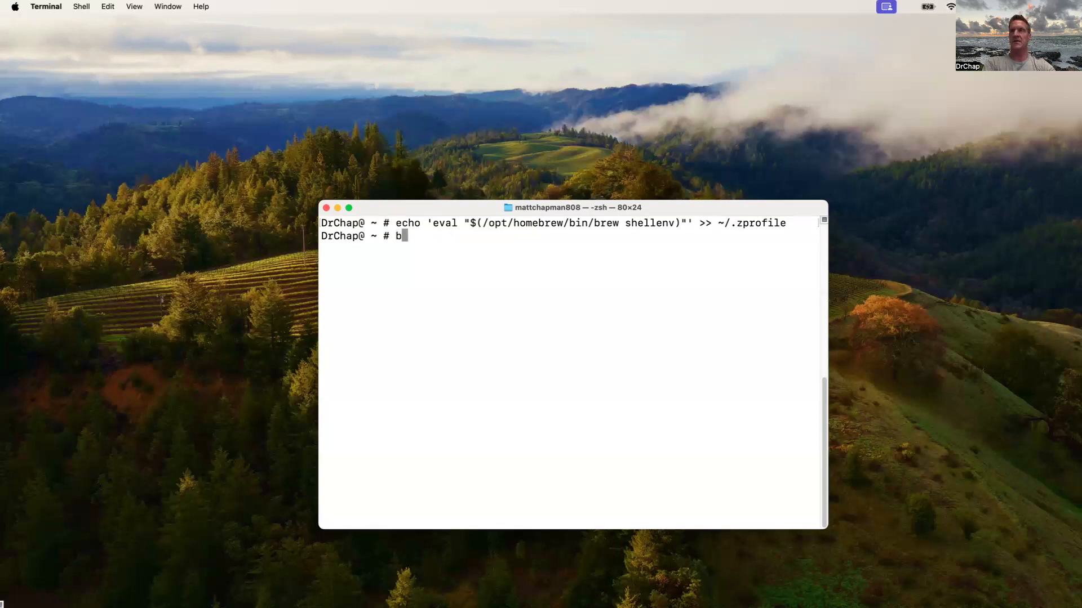
text(rew)
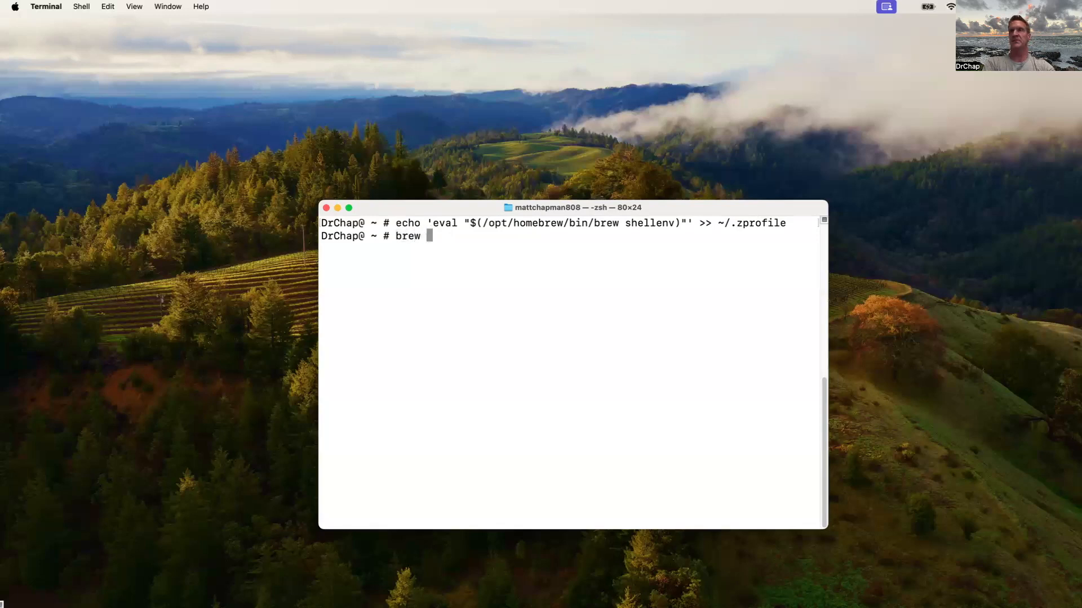
text(install hash)
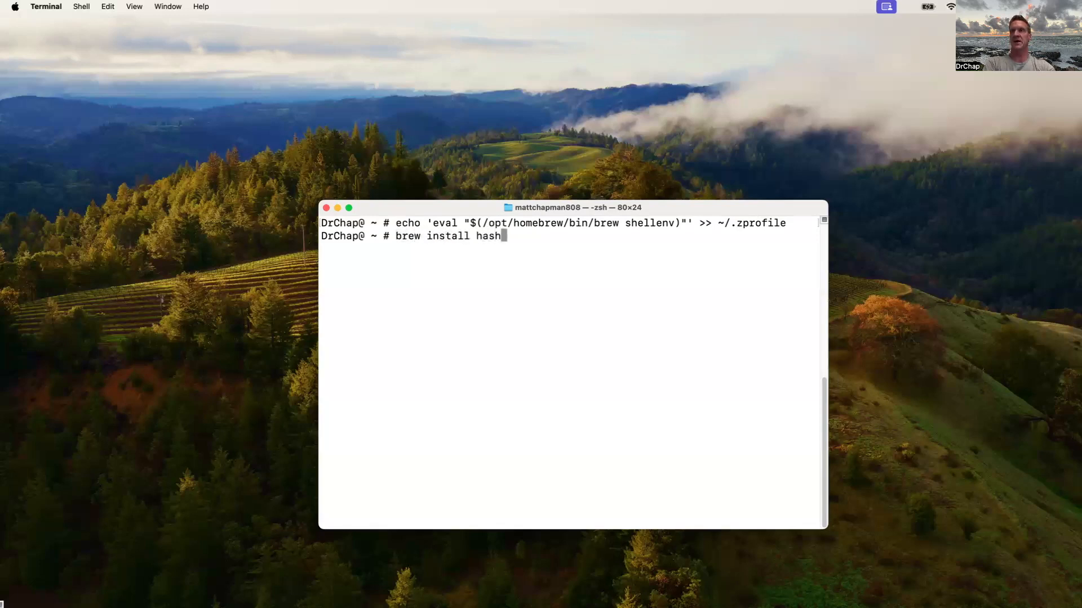
key(Return)
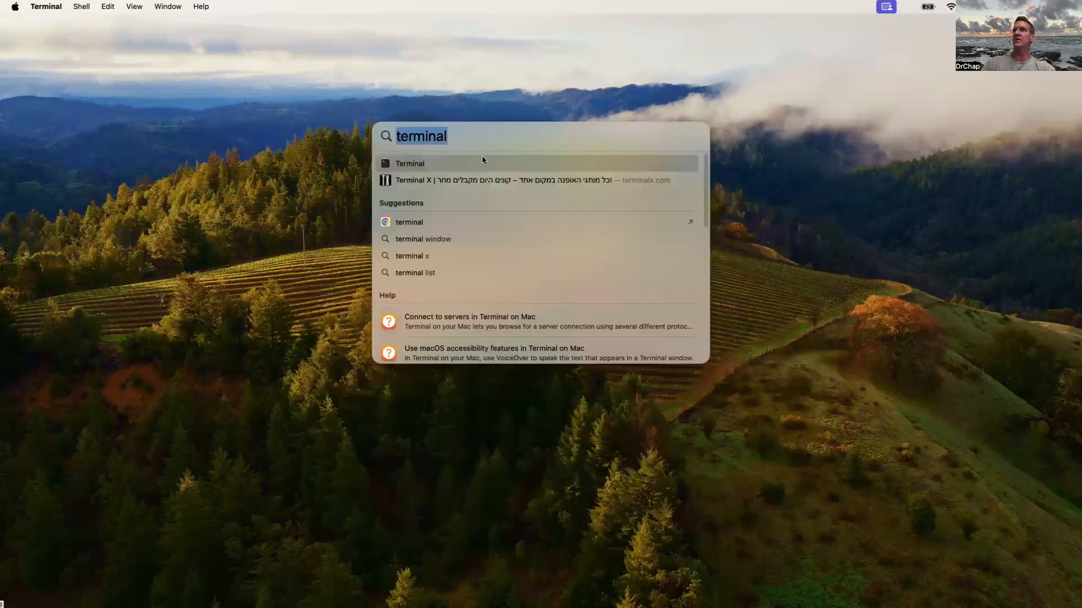
Step: Reopen Terminal from Spotlight and run brew install hashcat
click(409, 164)
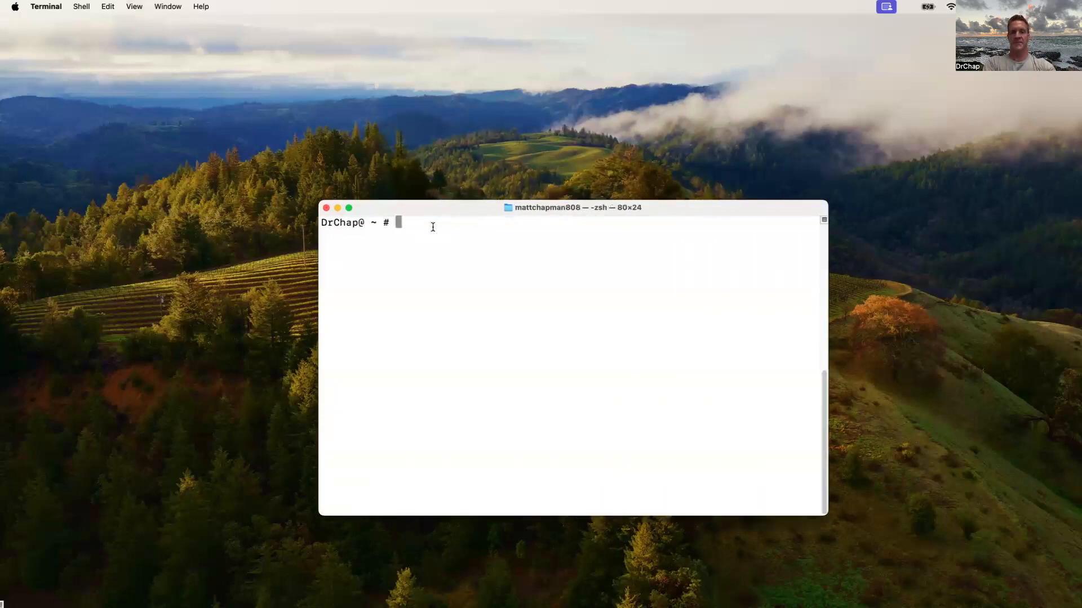
text(brew insta)
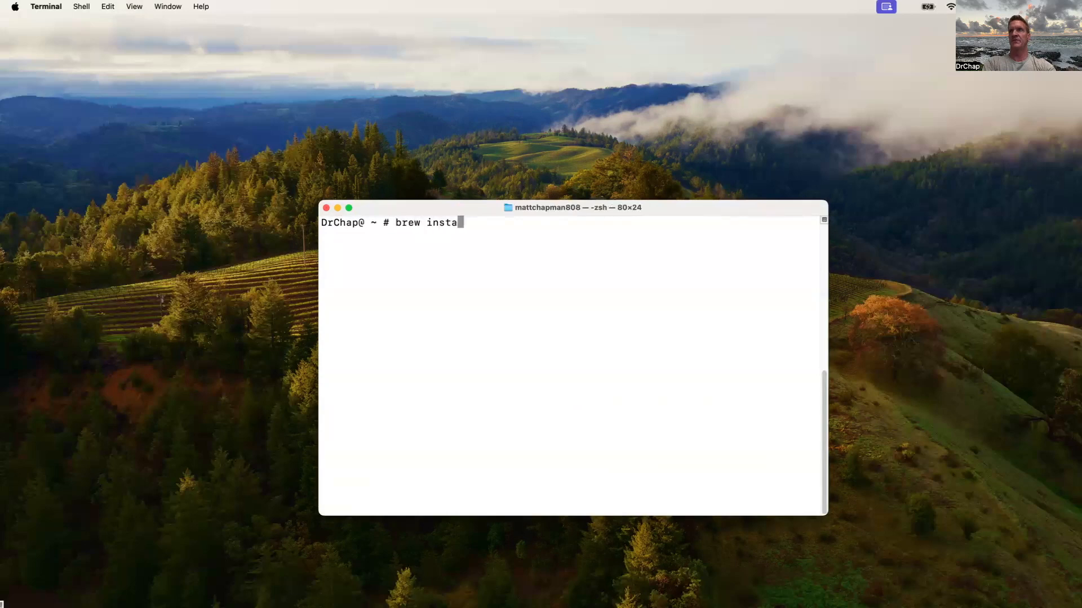
text(ll hashca)
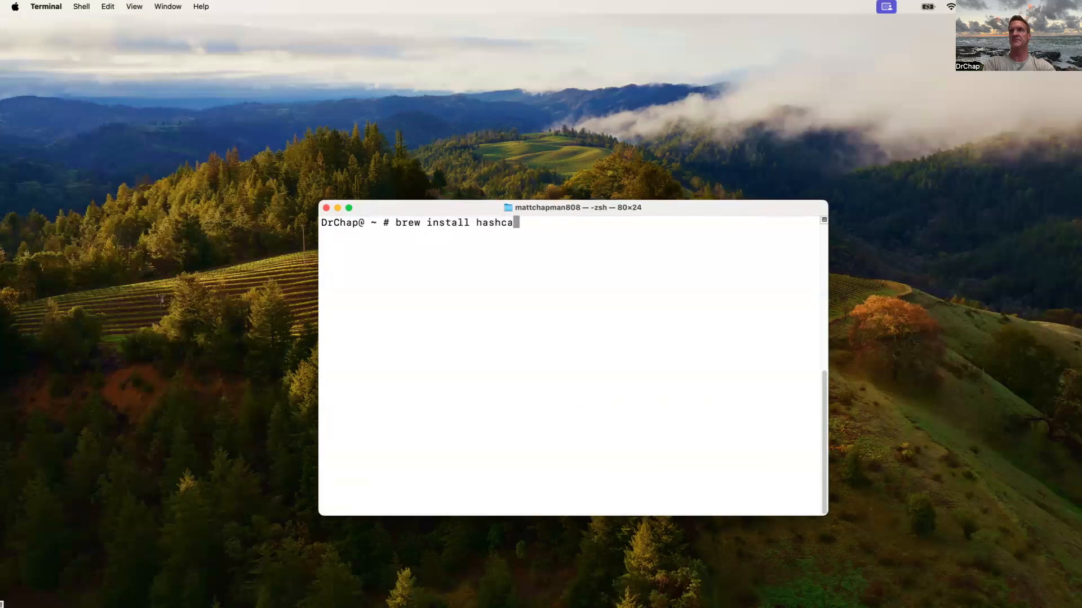
key(Return)
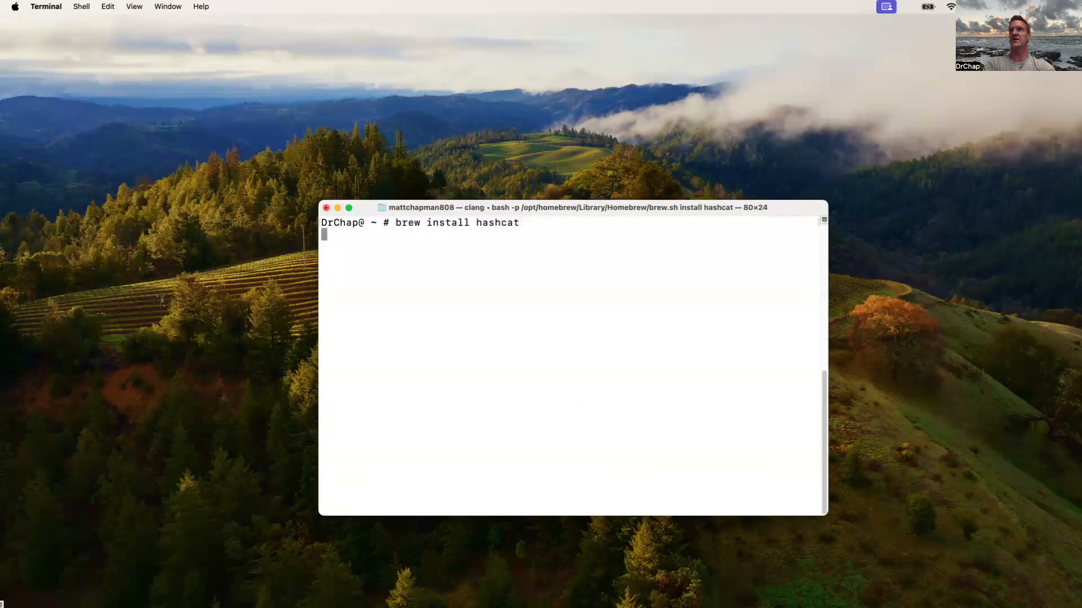
Step: Let hashcat 6.2.6 finish installing with minizip and xxhash, then type 'hashcat' at the prompt
key(Return)
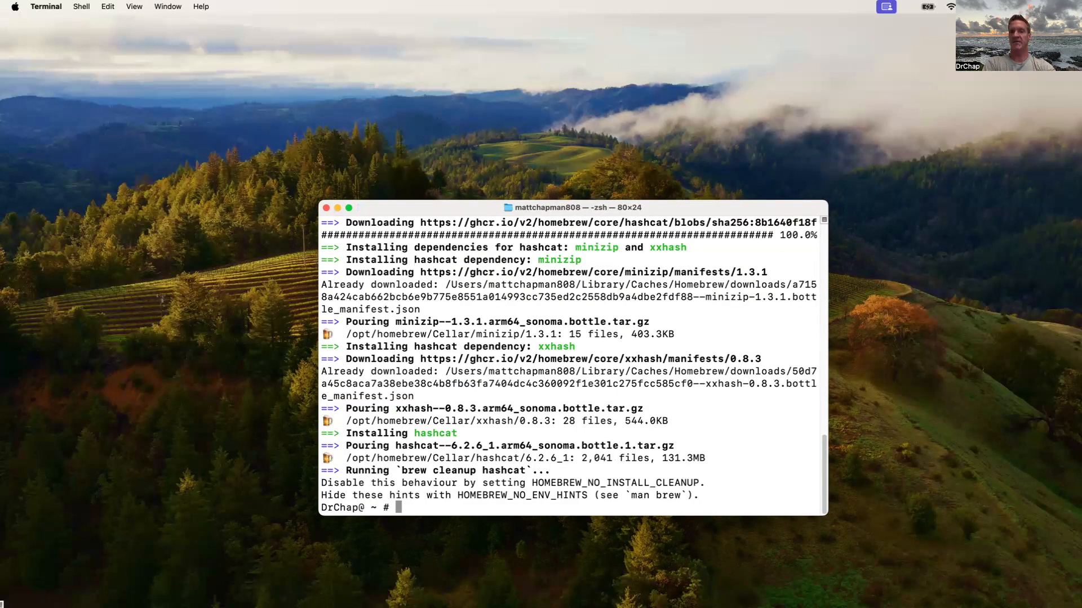
text(hash)
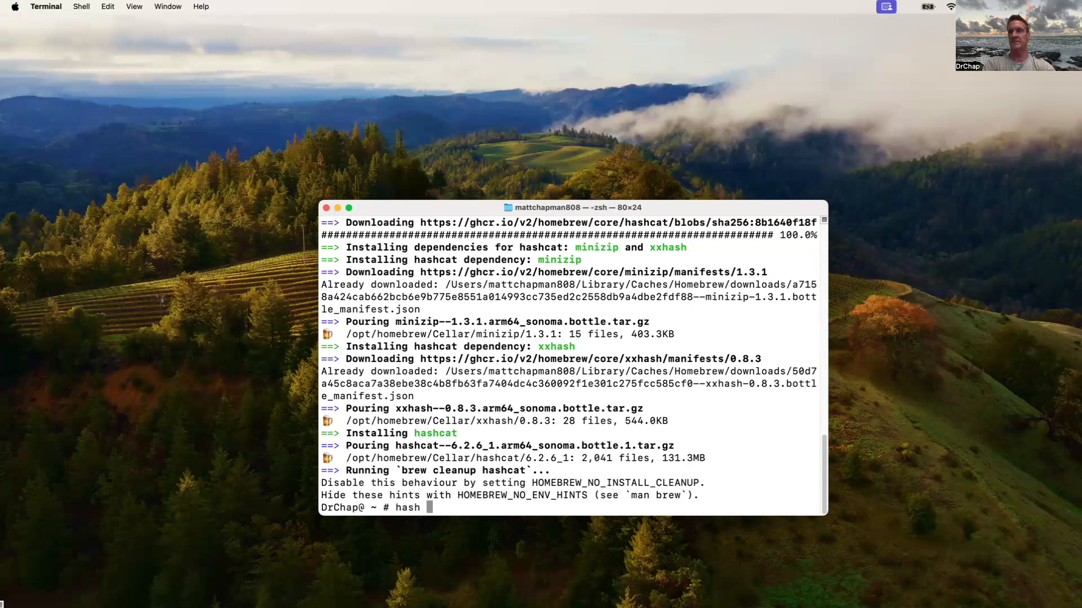
text(cat)
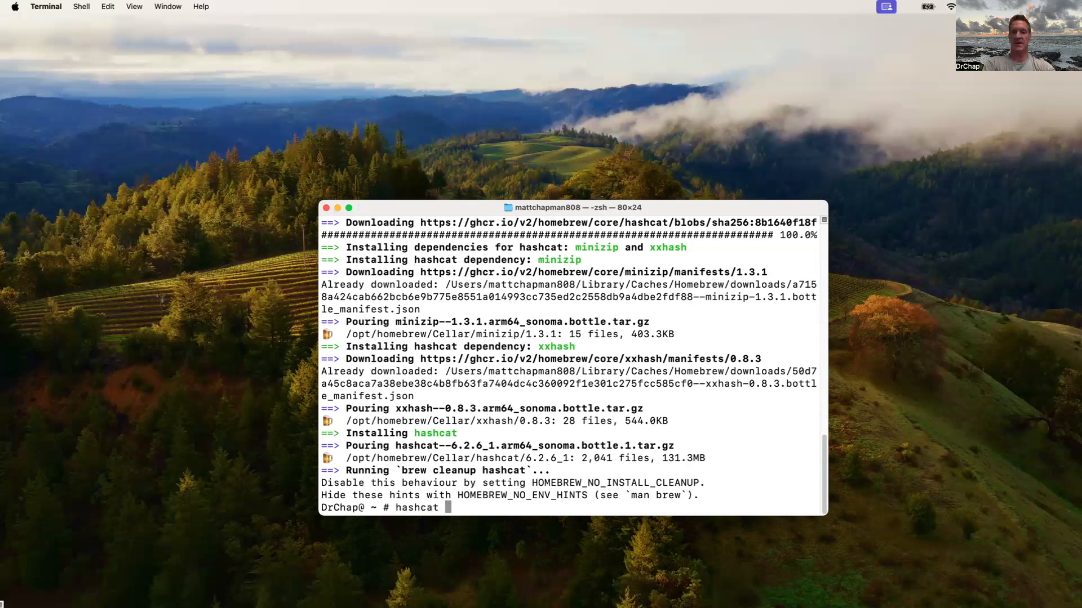